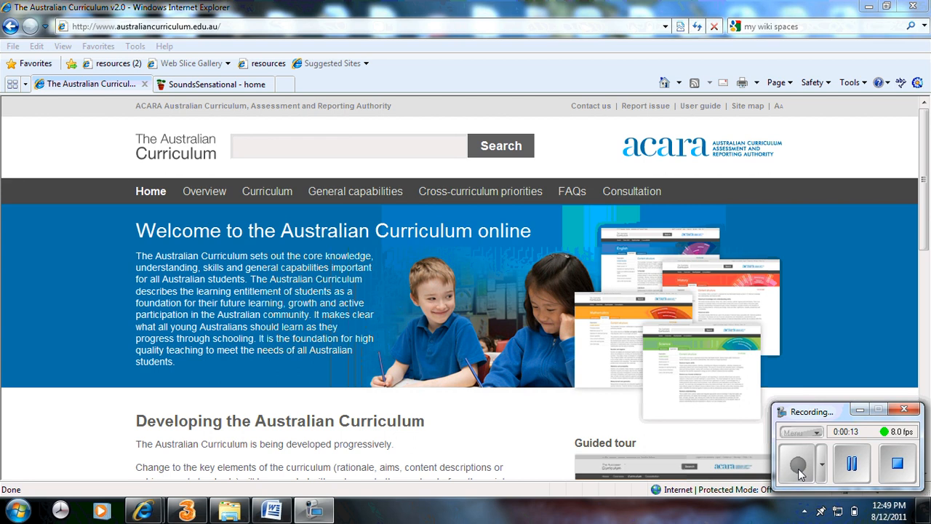
mouse_move(424, 310)
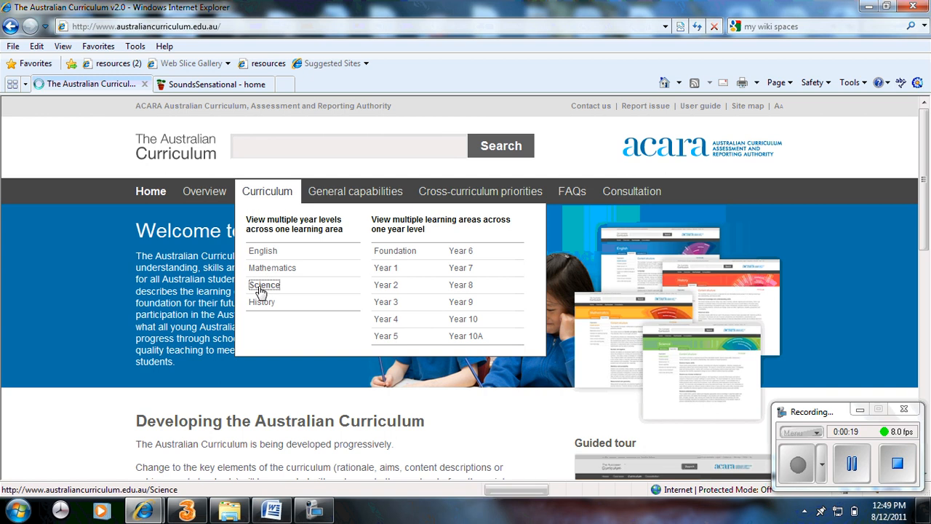
Step: Open the Foundation to Year 10 Science curriculum and filter it to Year 1
left_click(265, 284)
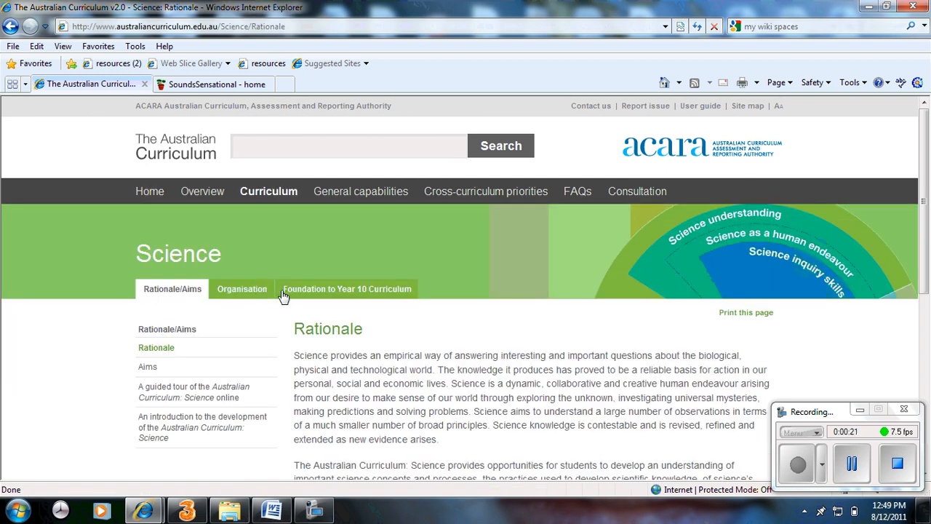
left_click(348, 289)
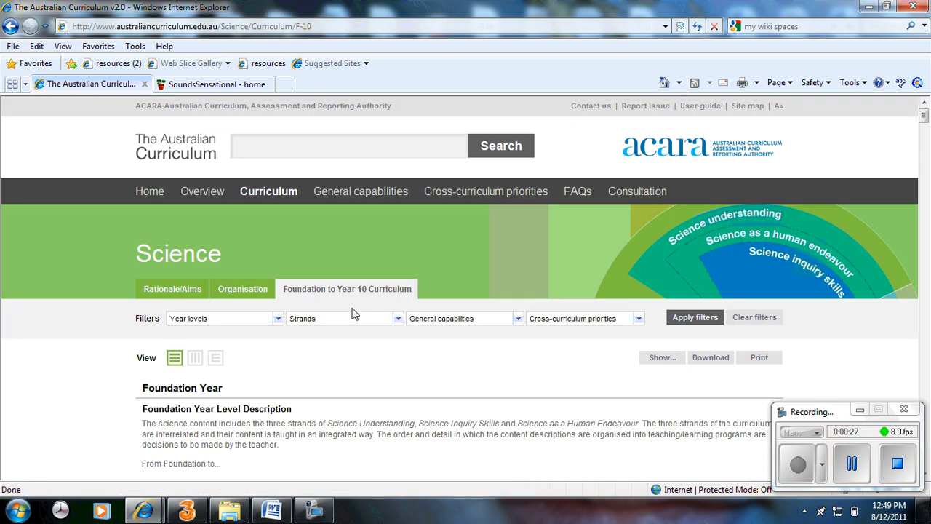
left_click(278, 318)
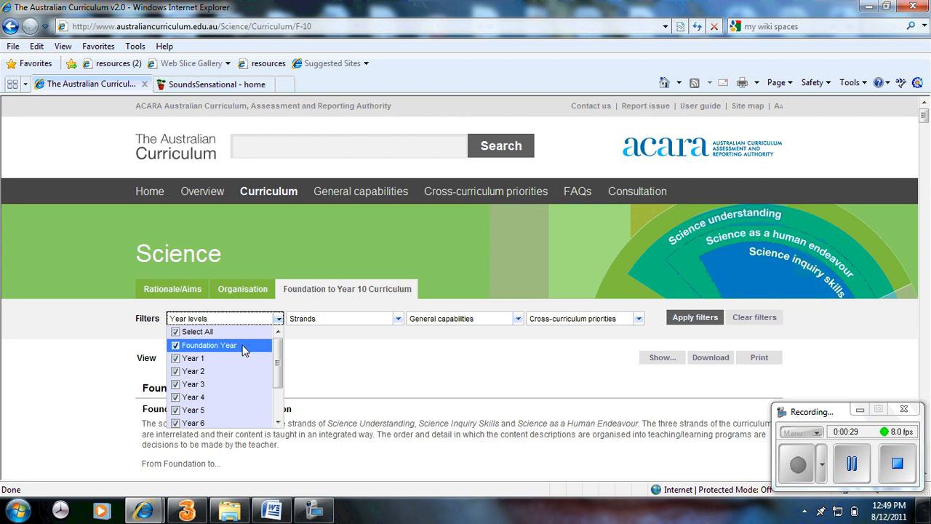
left_click(695, 317)
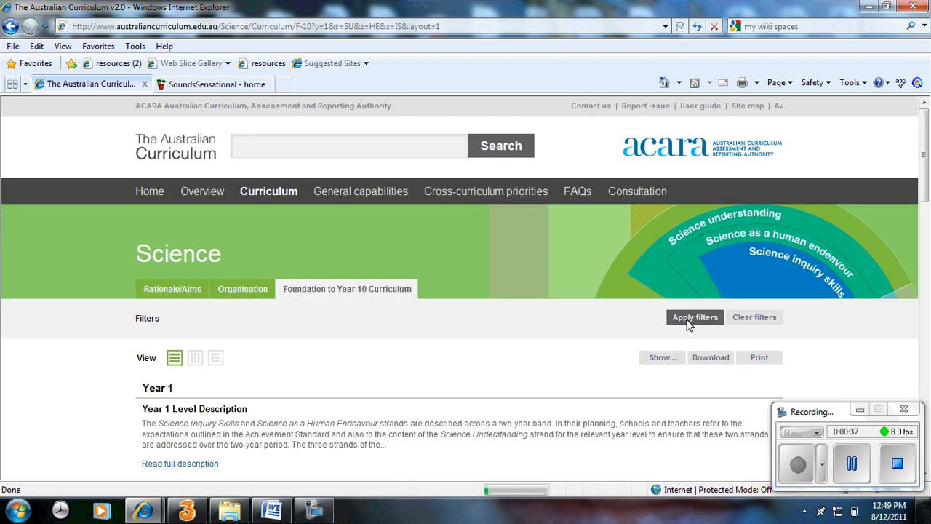
scroll("down", 3)
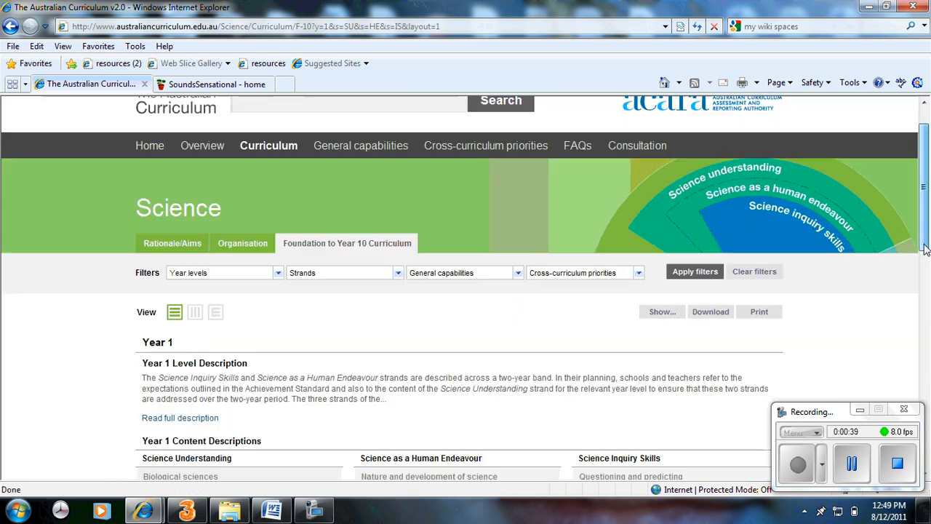
scroll("down", 3)
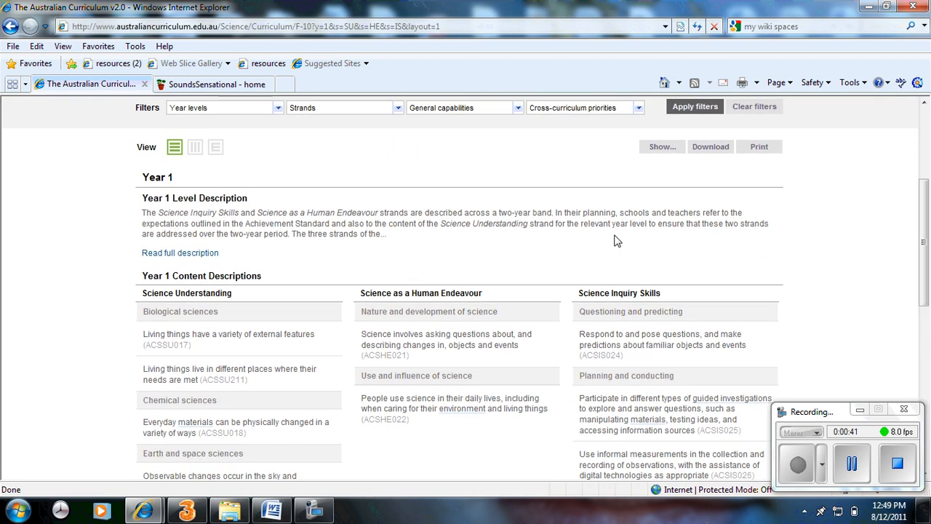
mouse_move(406, 260)
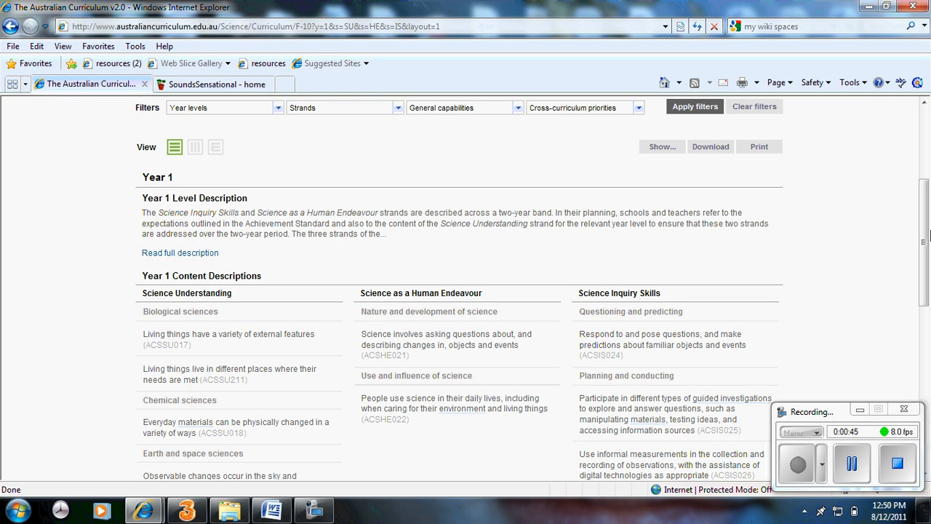
scroll("down", 3)
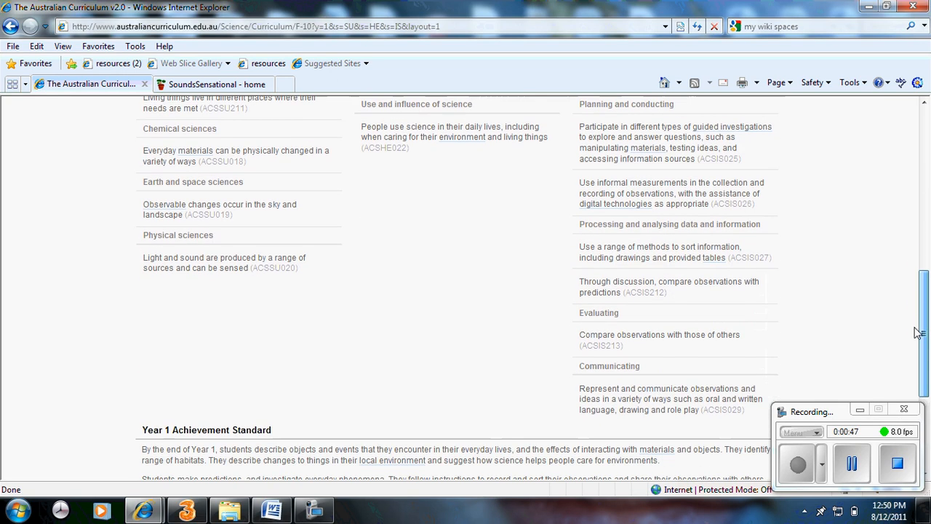
scroll("down", 3)
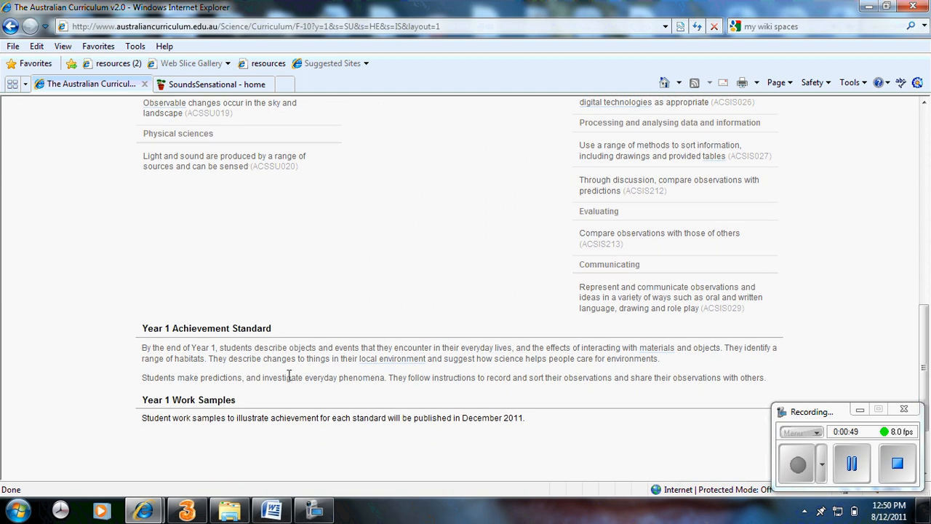
mouse_move(369, 376)
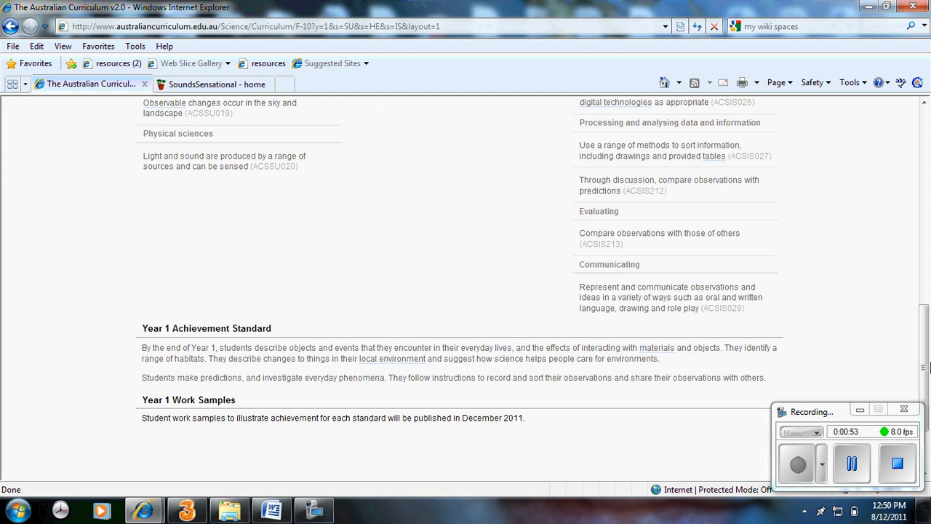
mouse_move(918, 365)
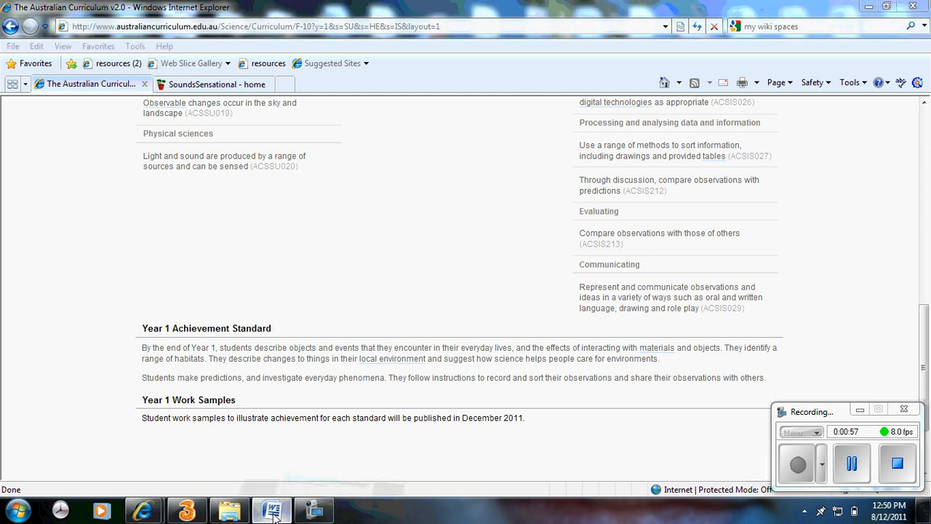
Step: Switch to the SoundsSensational.doc unit planner in Word
left_click(272, 509)
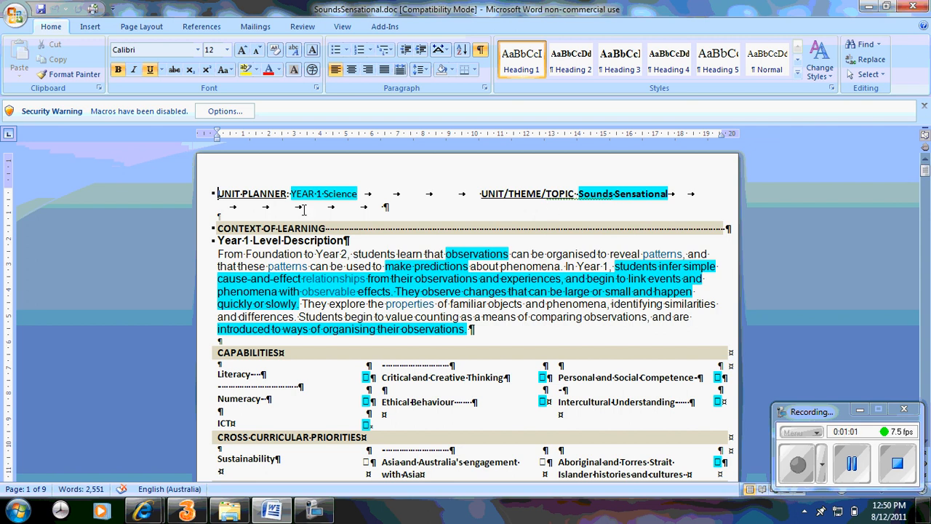
mouse_move(639, 206)
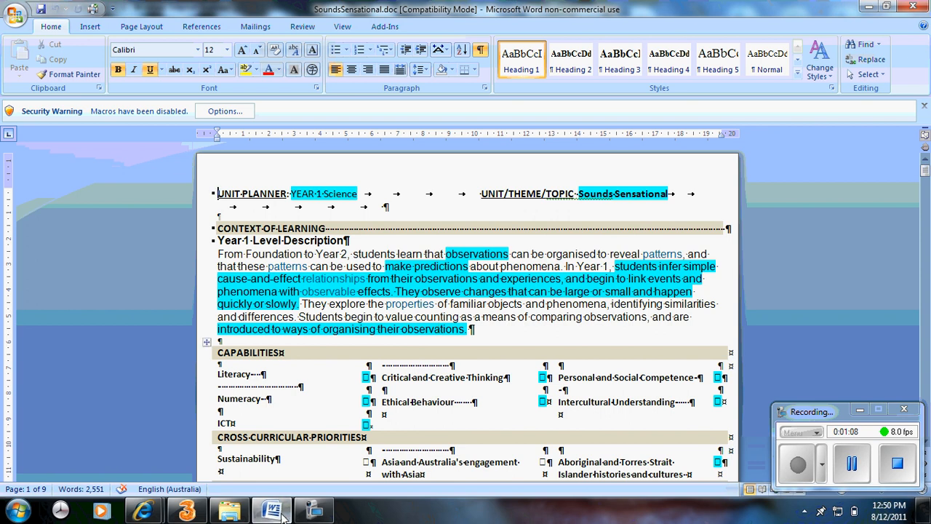
Step: Back in Internet Explorer, expand the full Year 1 Science level description
left_click(143, 510)
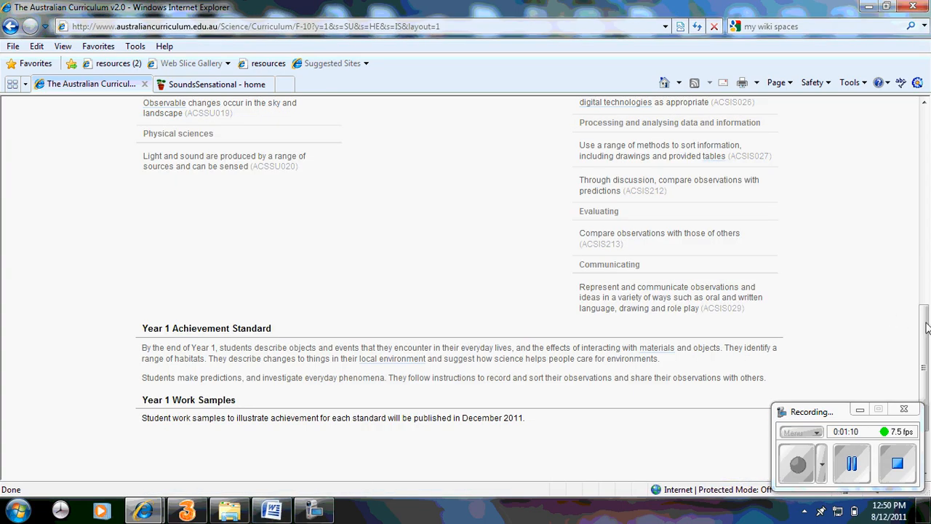
scroll("up", 3)
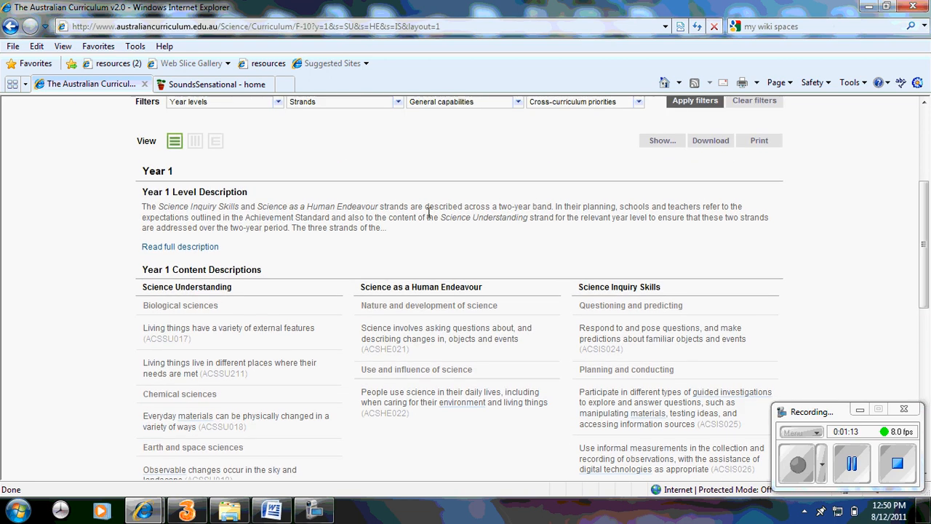
mouse_move(208, 251)
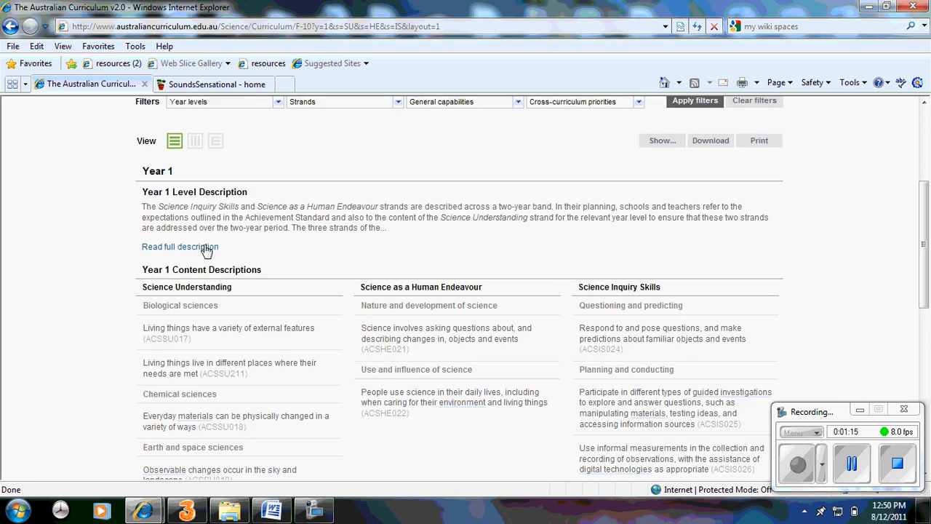
left_click(179, 247)
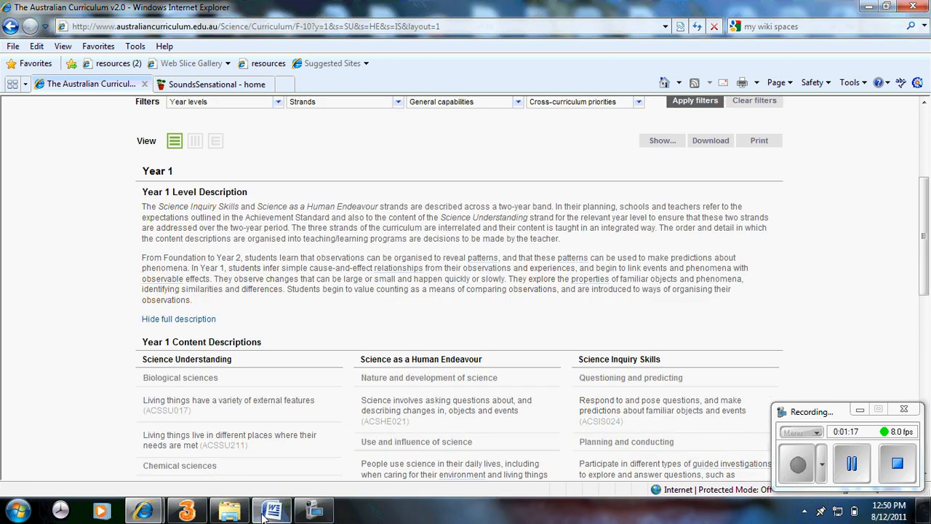
Step: Switch to SoundsSensational.doc and scroll down to the strands table below the capabilities
left_click(272, 509)
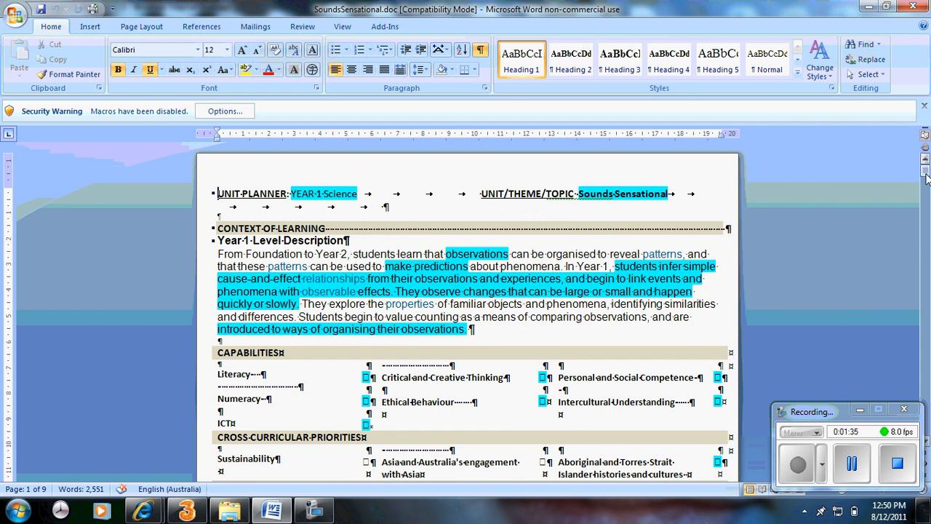
scroll("down", 3)
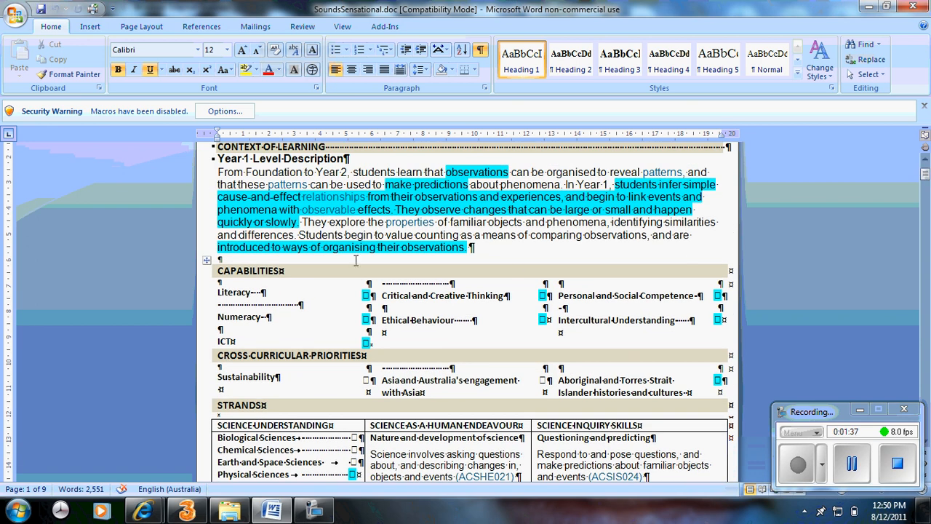
mouse_move(510, 343)
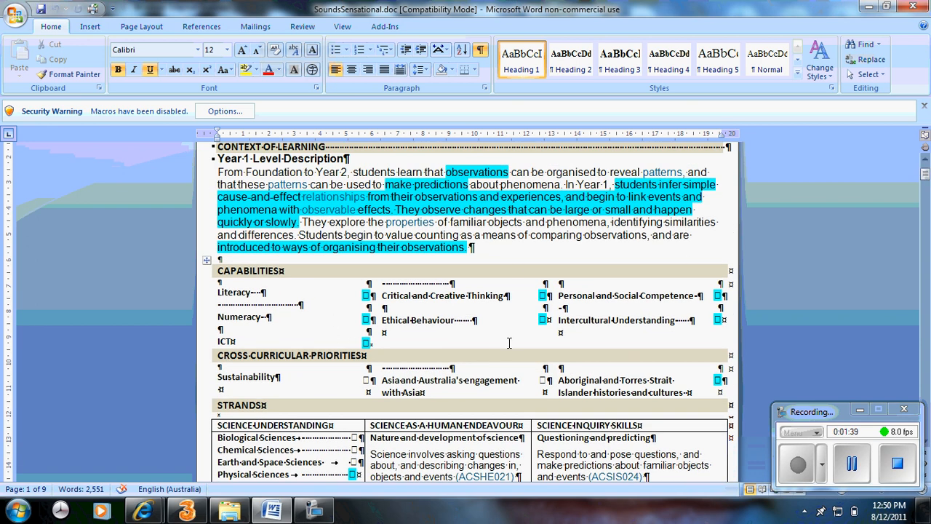
mouse_move(532, 347)
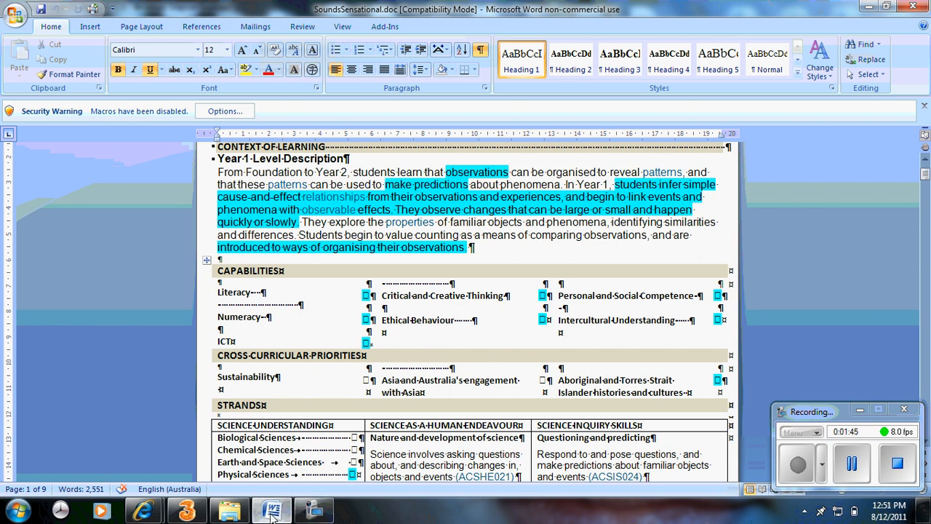
Step: Open the General capabilities page and scroll to its list of seven capabilities
left_click(144, 509)
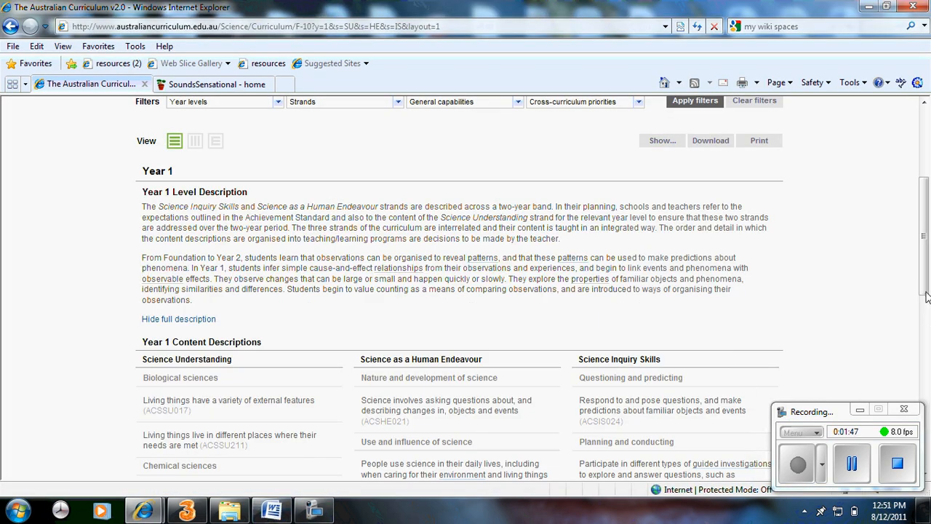
scroll("up", 3)
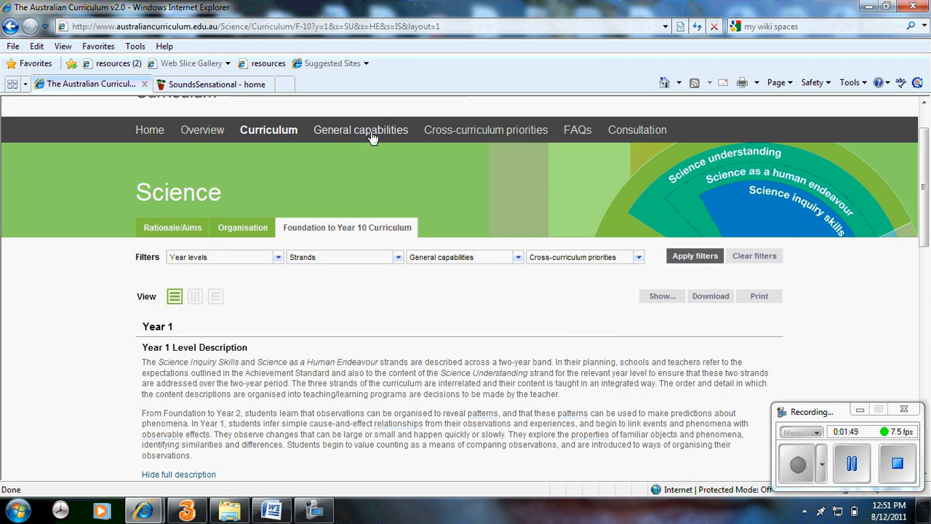
left_click(361, 130)
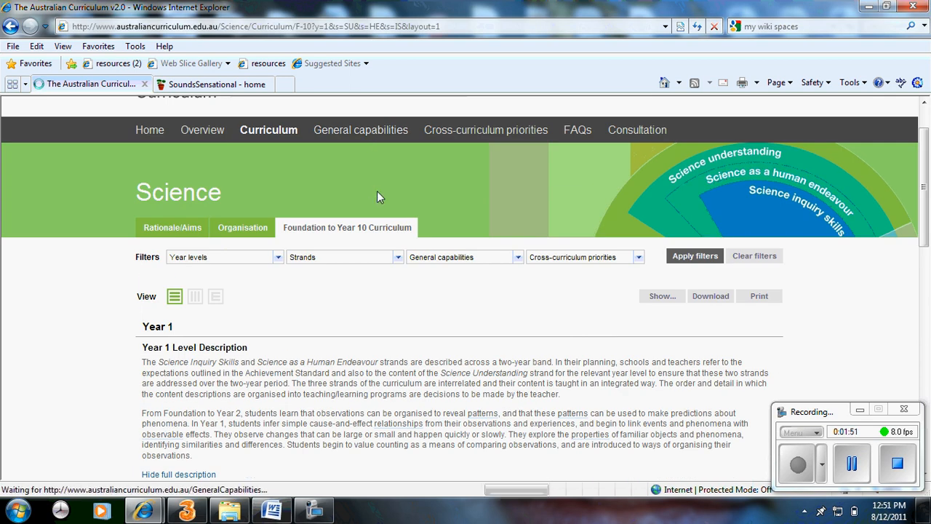
left_click(360, 130)
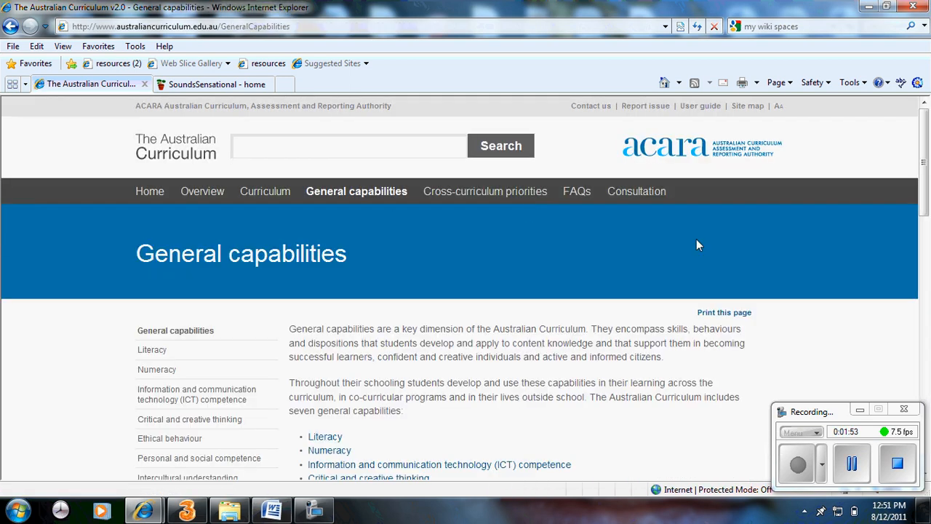
scroll("down", 3)
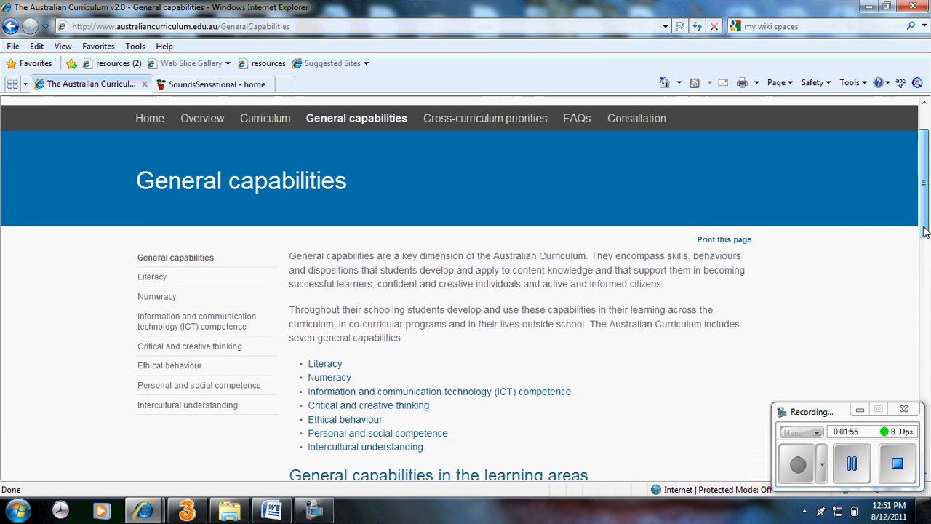
scroll("down", 3)
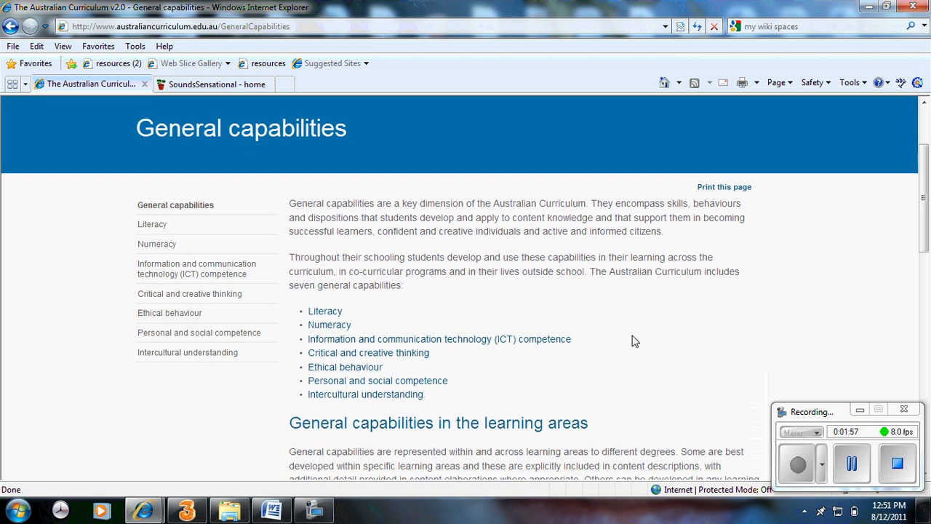
mouse_move(393, 335)
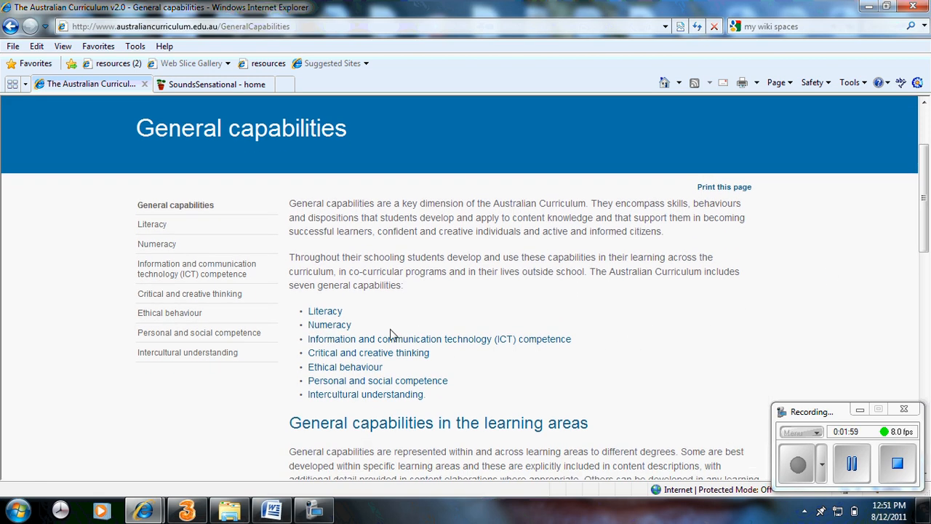
mouse_move(398, 376)
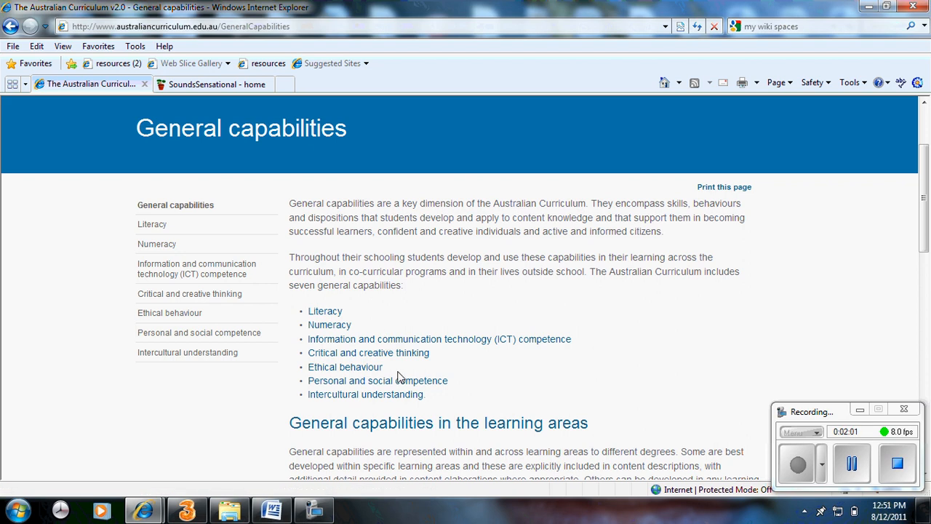
mouse_move(329, 324)
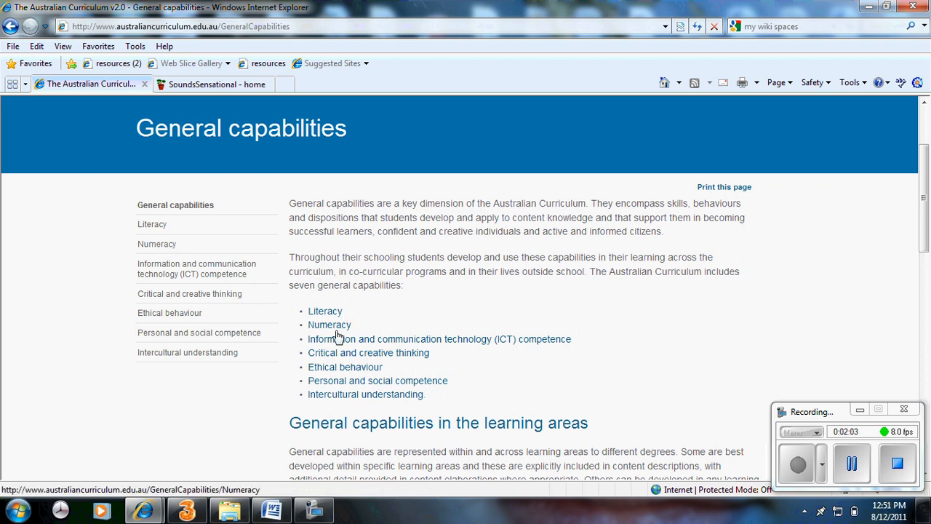
mouse_move(556, 290)
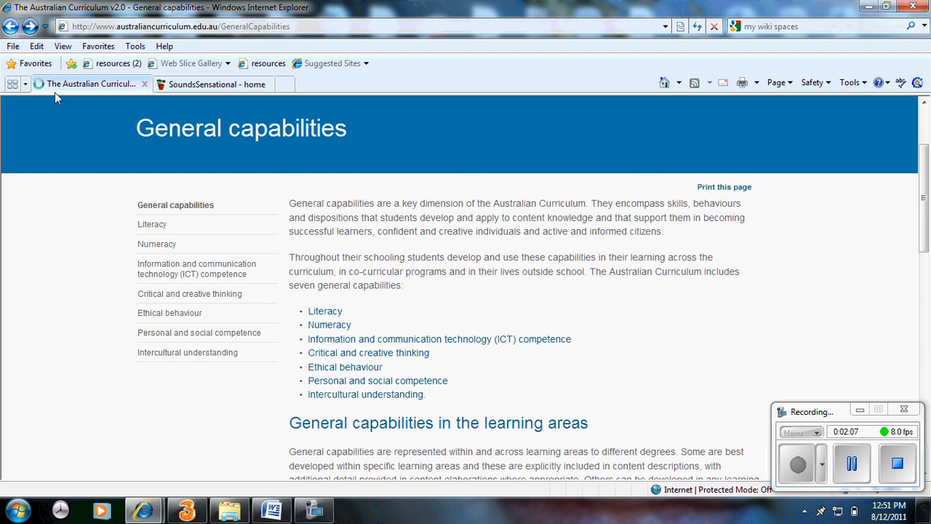
Step: Switch to the planner and scroll past Capabilities to the Strands table
left_click(271, 509)
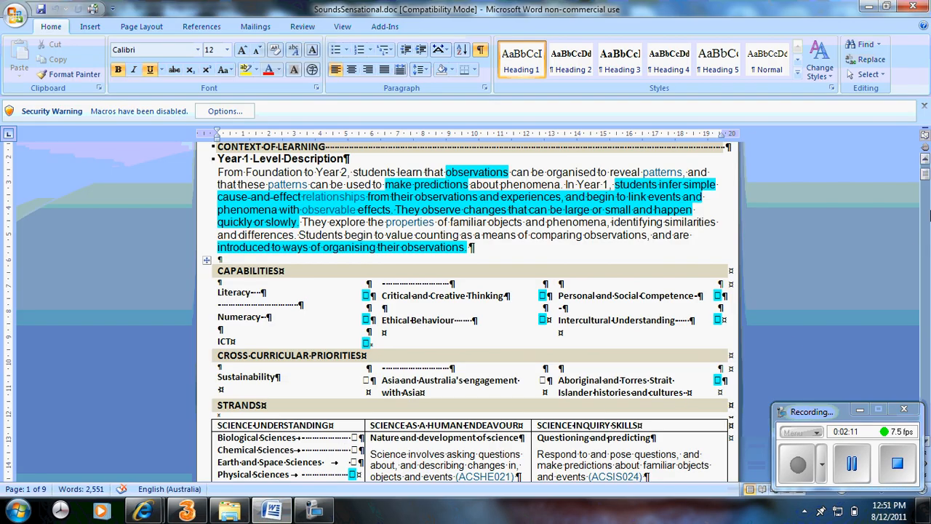
scroll("down", 3)
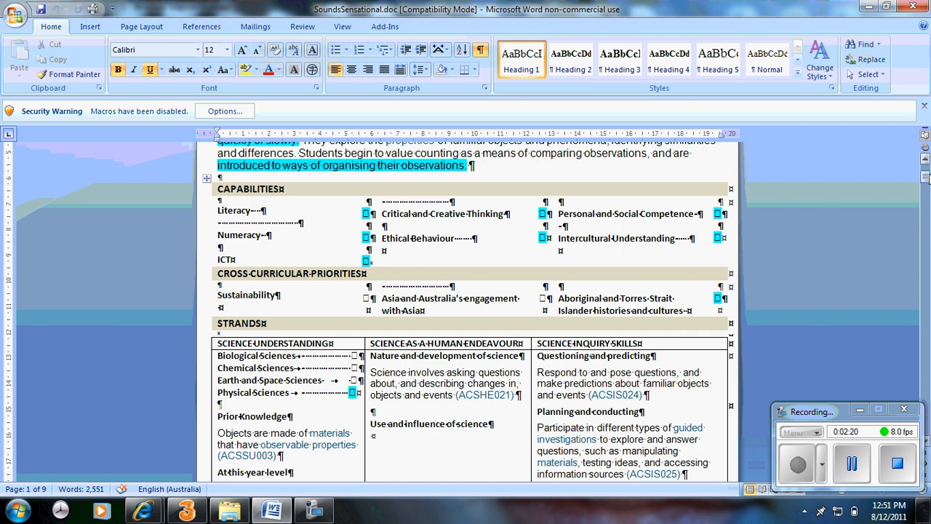
scroll("down", 3)
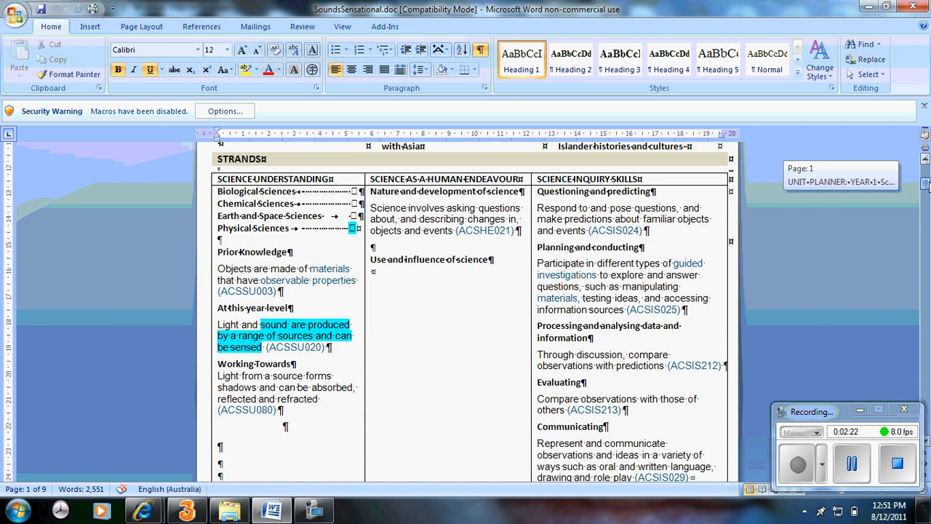
mouse_move(320, 211)
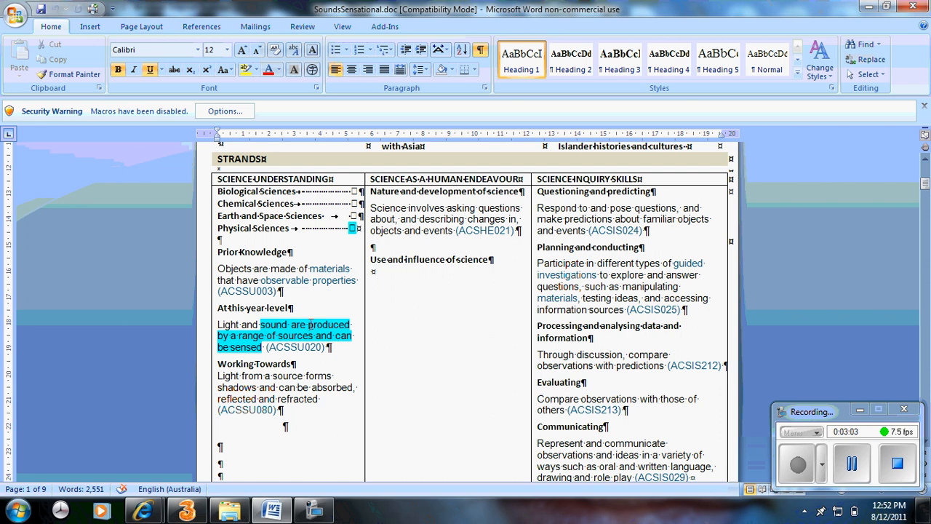
mouse_move(233, 293)
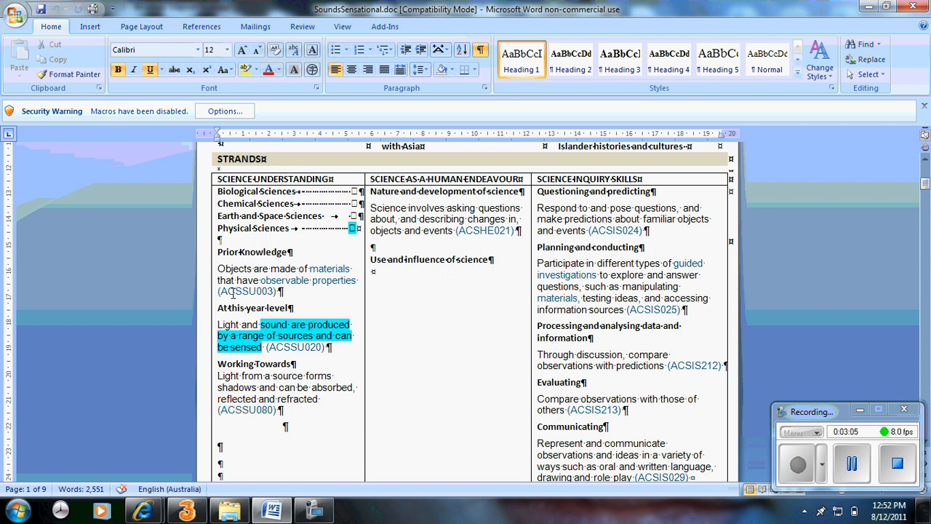
mouse_move(265, 377)
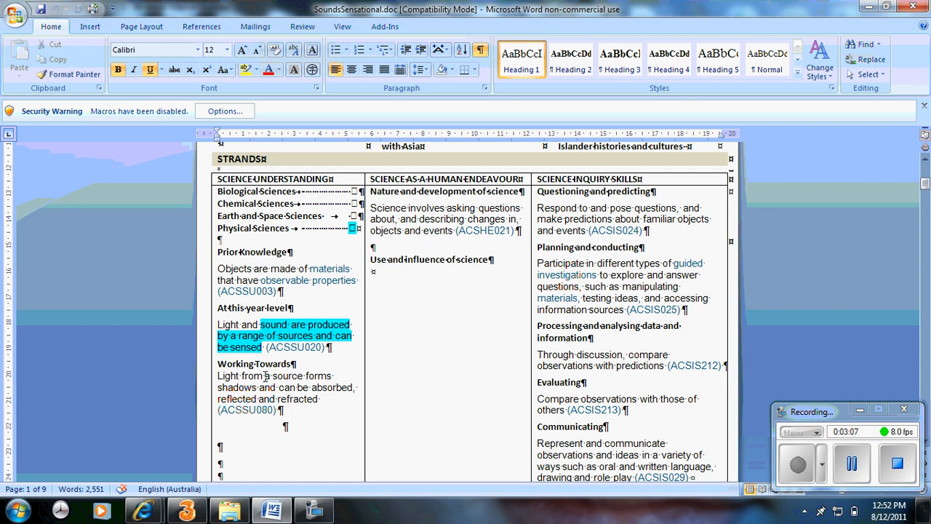
mouse_move(426, 207)
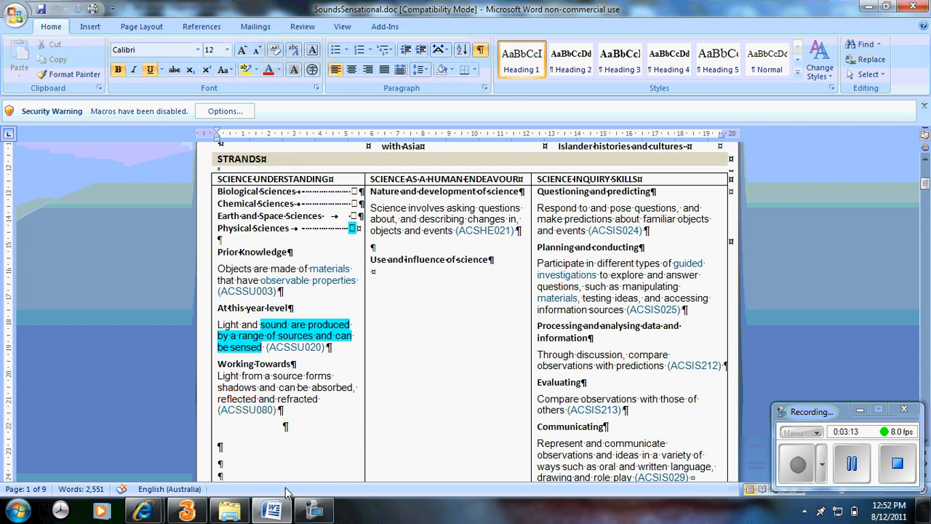
Step: Switch to Internet Explorer and scroll to the Year 1 content descriptions for all three strands
left_click(143, 510)
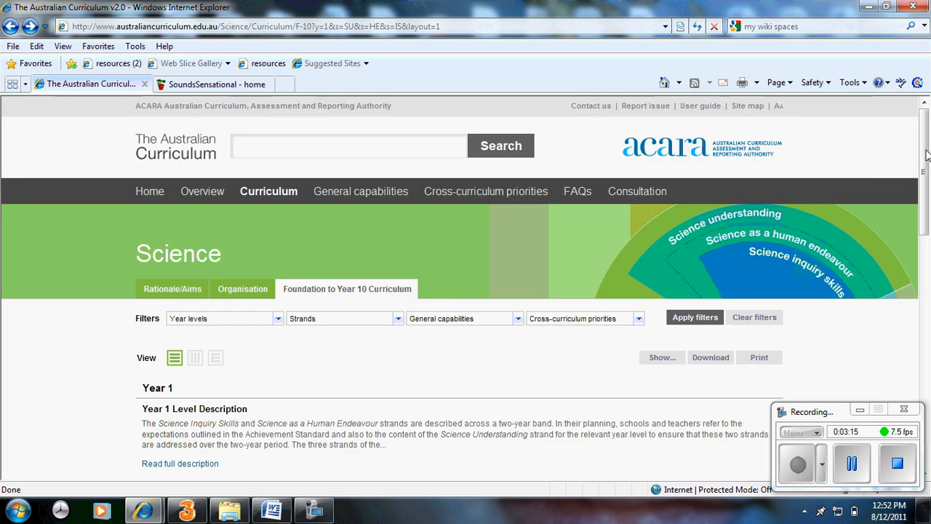
scroll("down", 3)
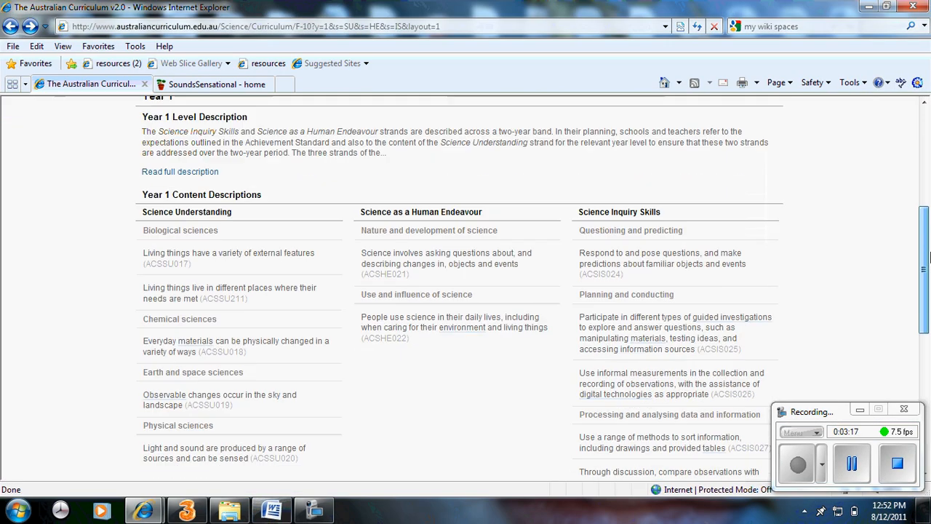
scroll("down", 3)
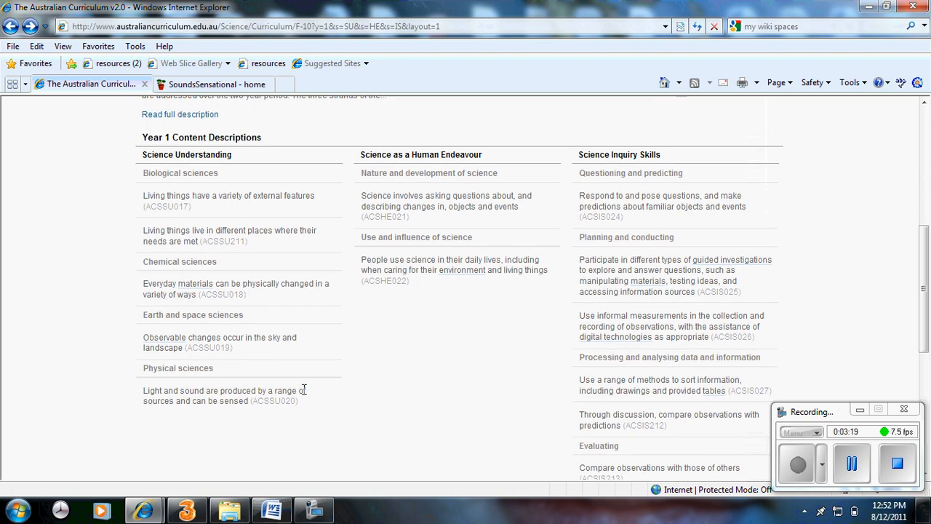
mouse_move(173, 317)
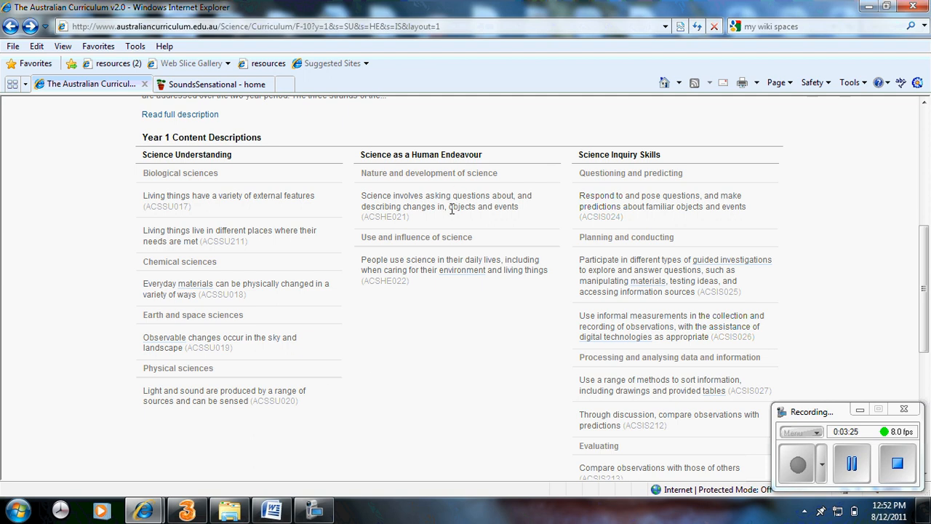
mouse_move(385, 216)
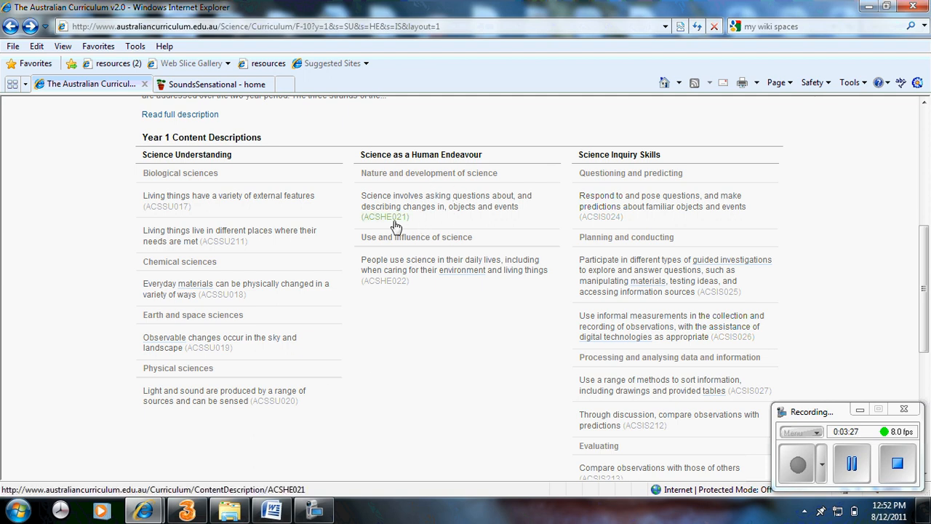
mouse_move(385, 217)
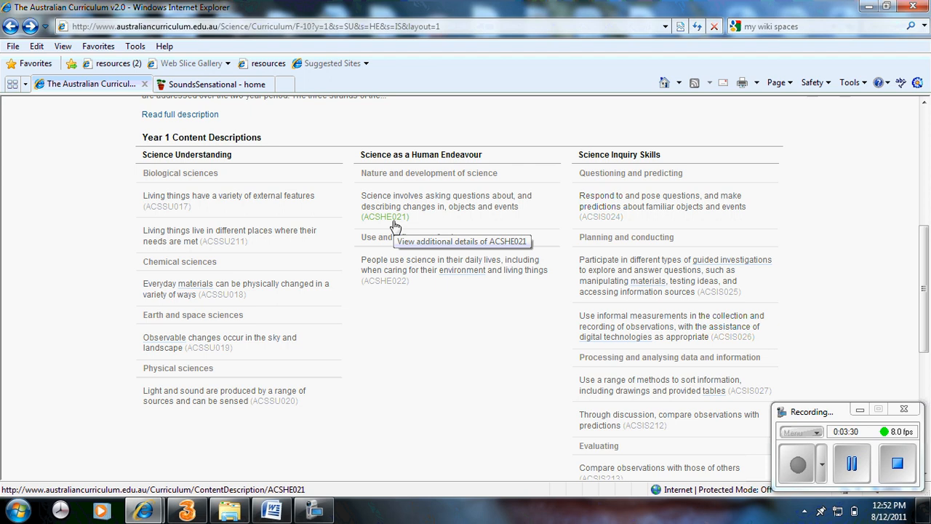
mouse_move(384, 377)
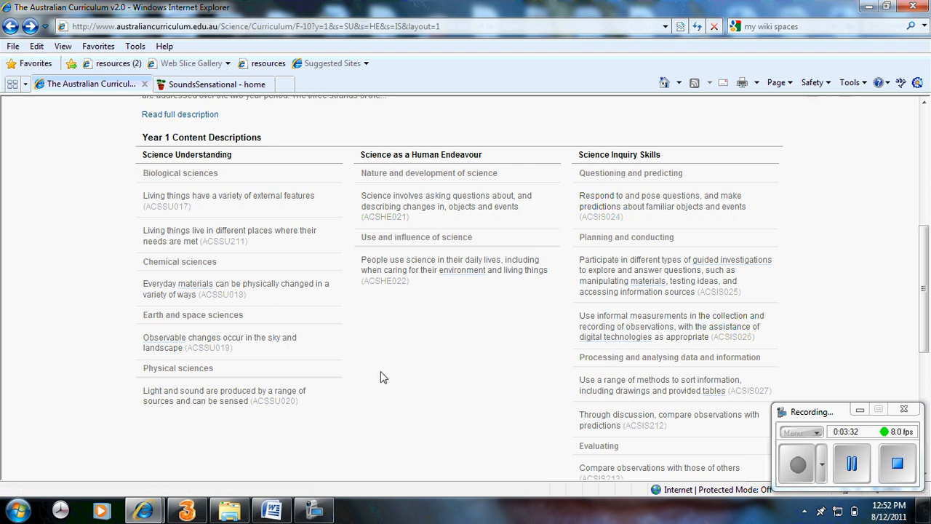
mouse_move(627, 173)
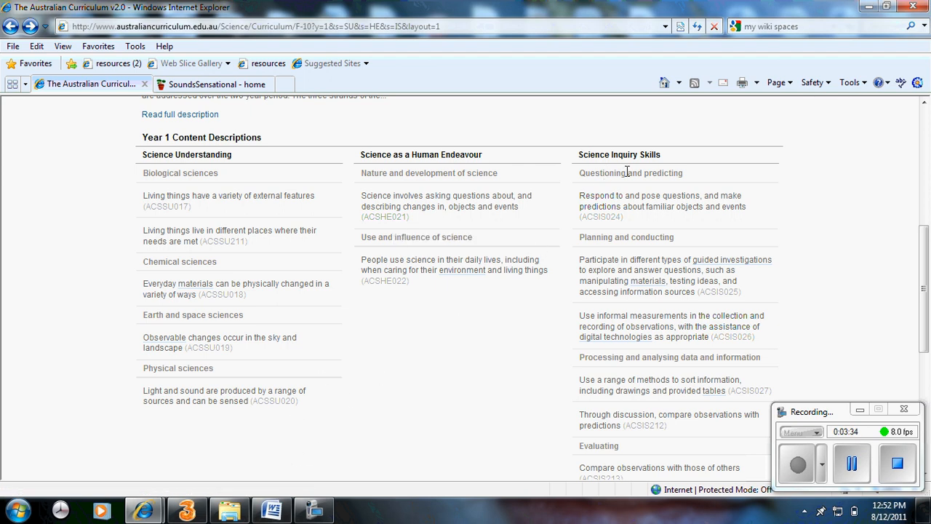
Step: Switch to the planner and scroll to the LINKS TO CAPABILITIES heading
left_click(271, 509)
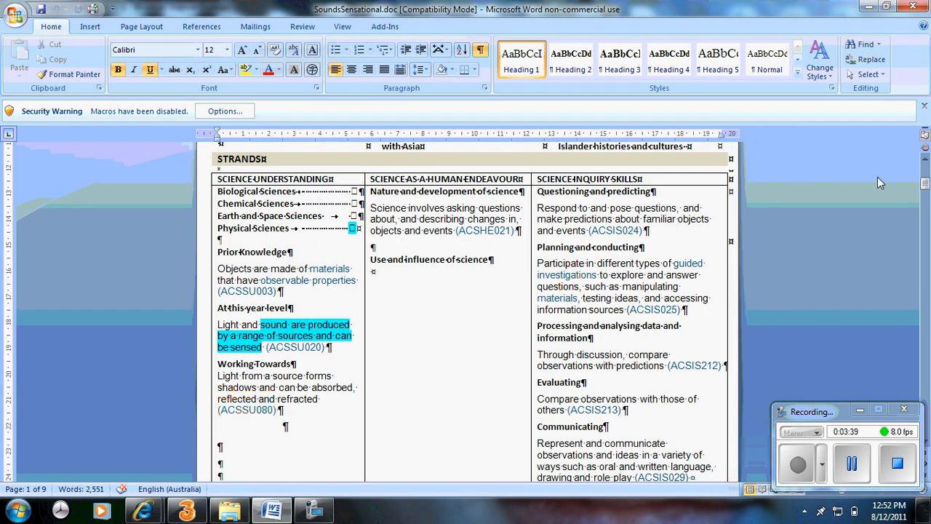
scroll("down", 3)
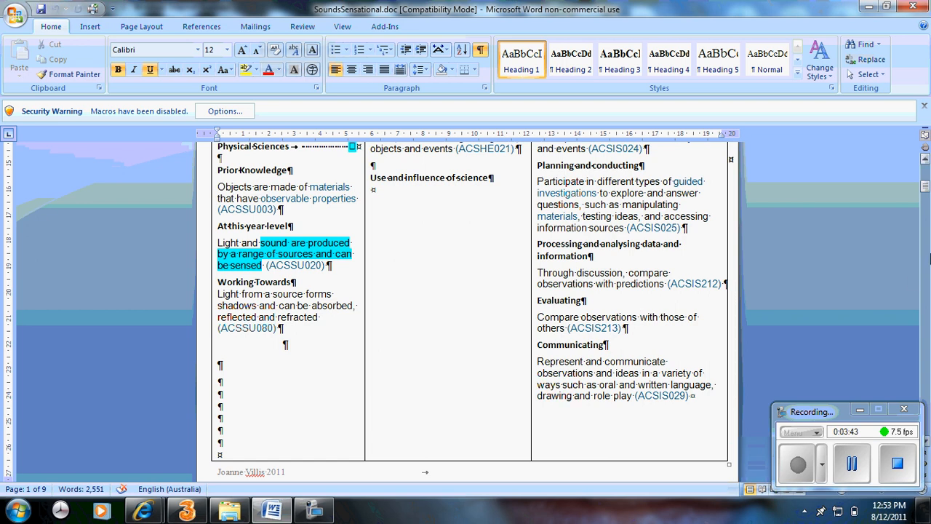
scroll("down", 3)
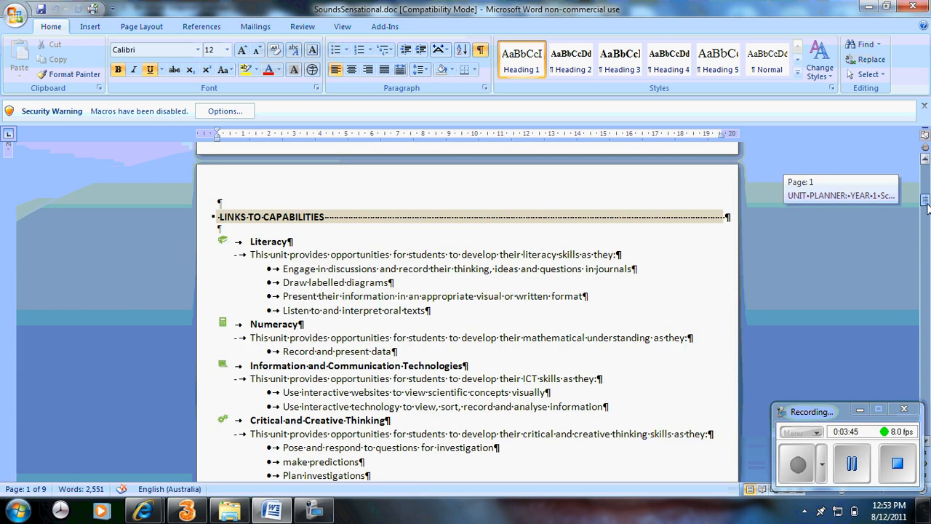
scroll("down", 3)
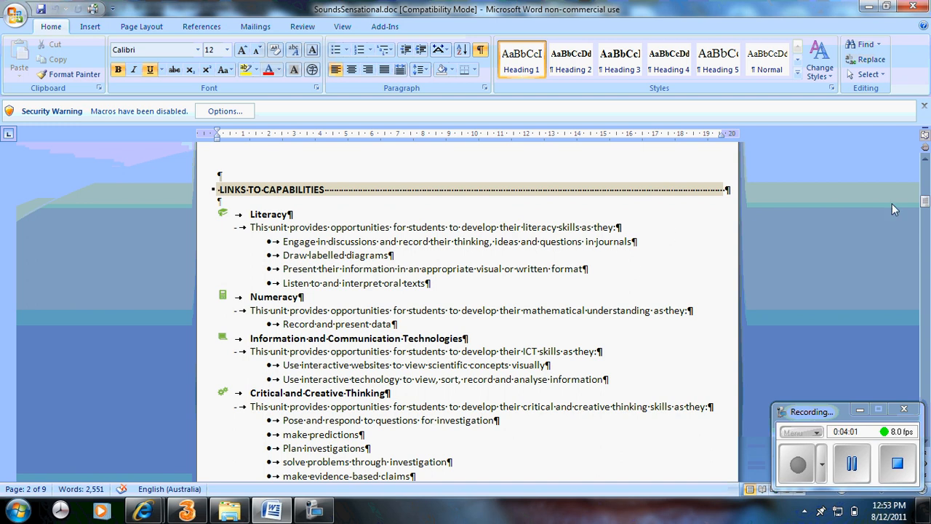
scroll("down", 3)
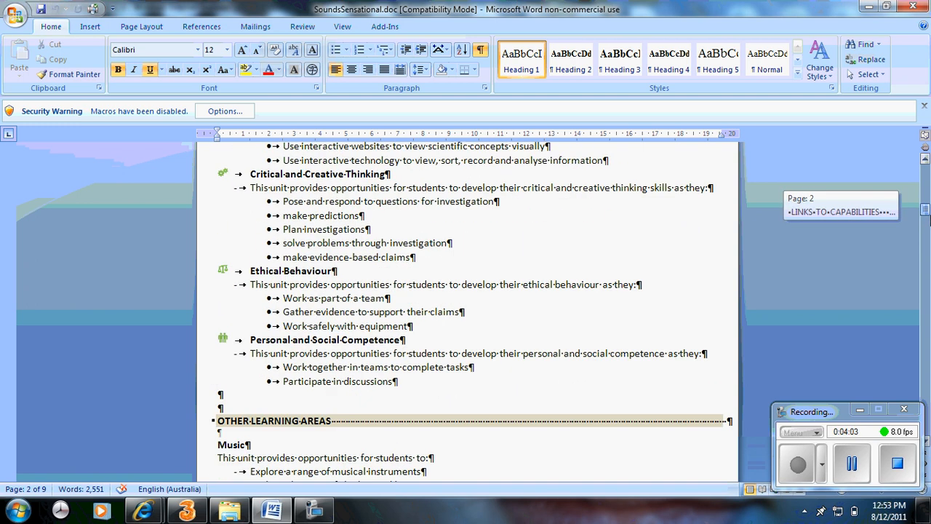
scroll("down", 3)
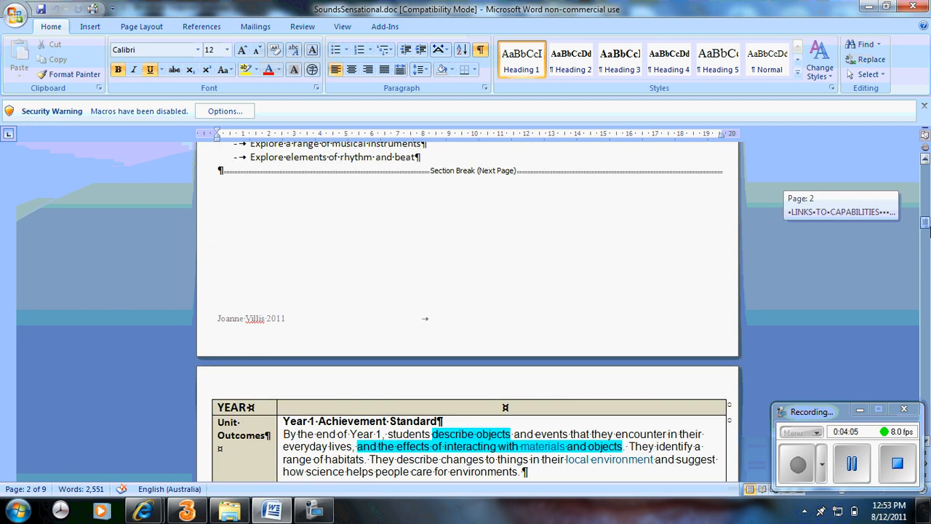
scroll("down", 3)
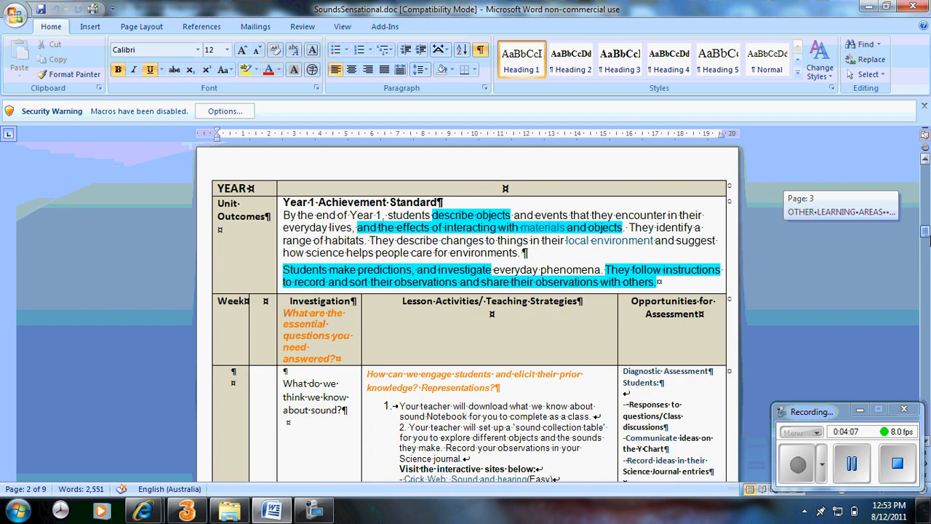
scroll("up", 3)
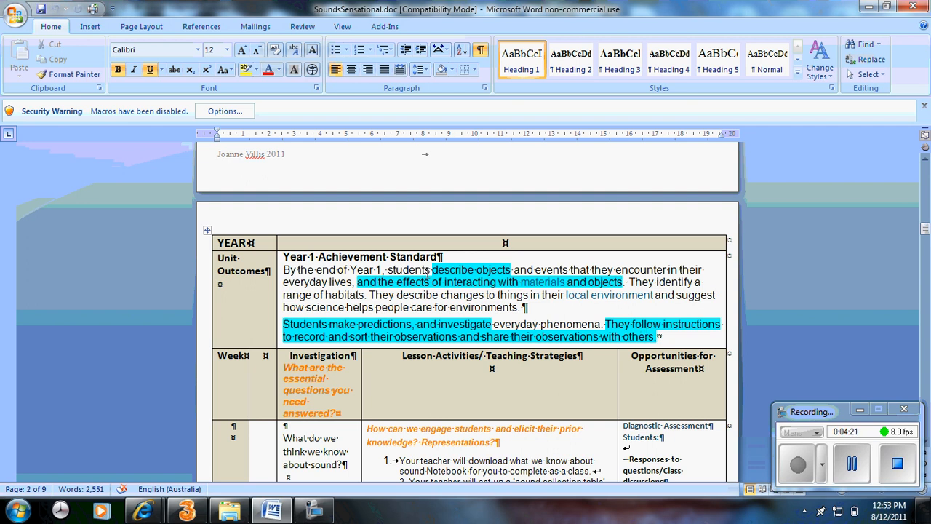
Step: Switch to Internet Explorer and scroll to the Year 1 Achievement Standard and Work Samples
left_click(143, 509)
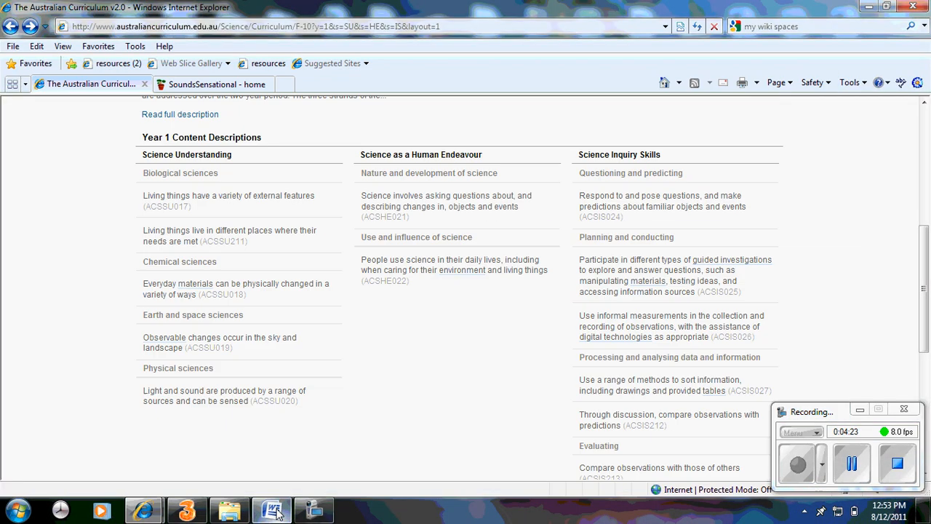
scroll("down", 3)
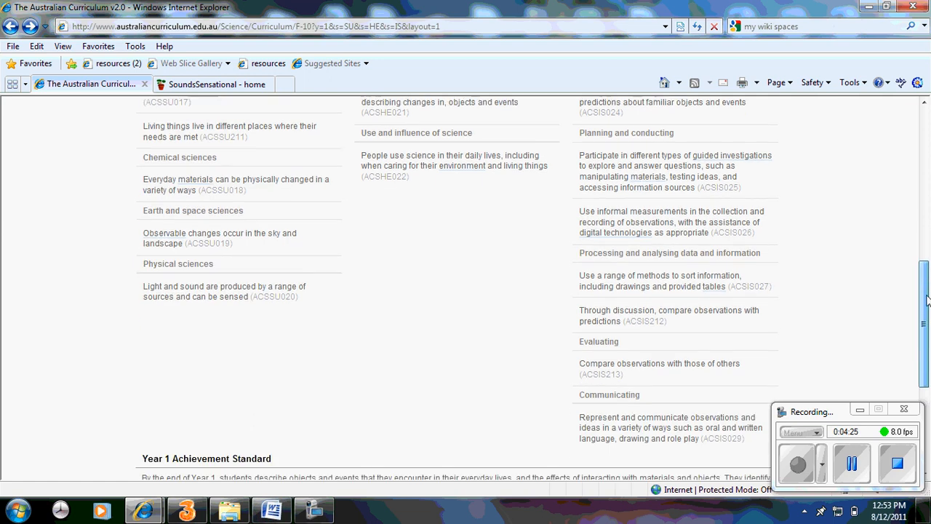
scroll("down", 3)
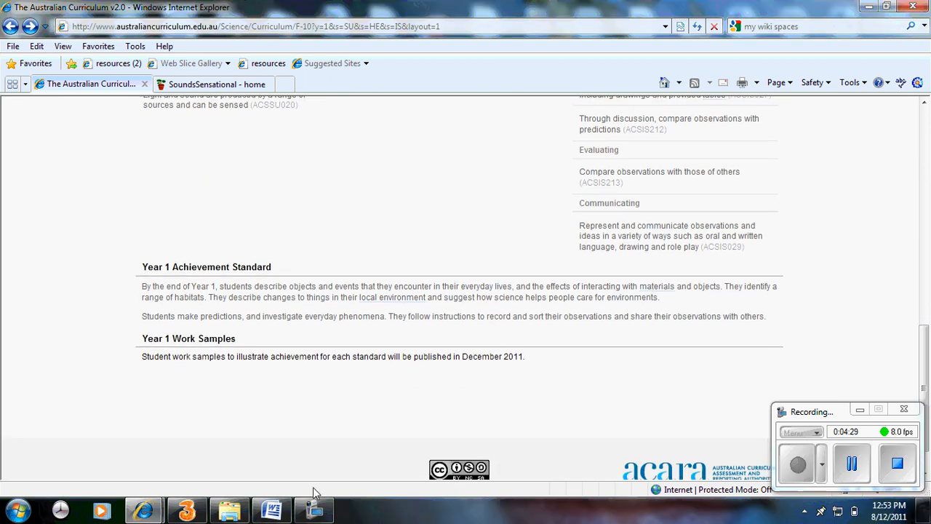
Step: Switch to the planner's Year 1 Achievement Standard table with highlighted phrases
left_click(272, 509)
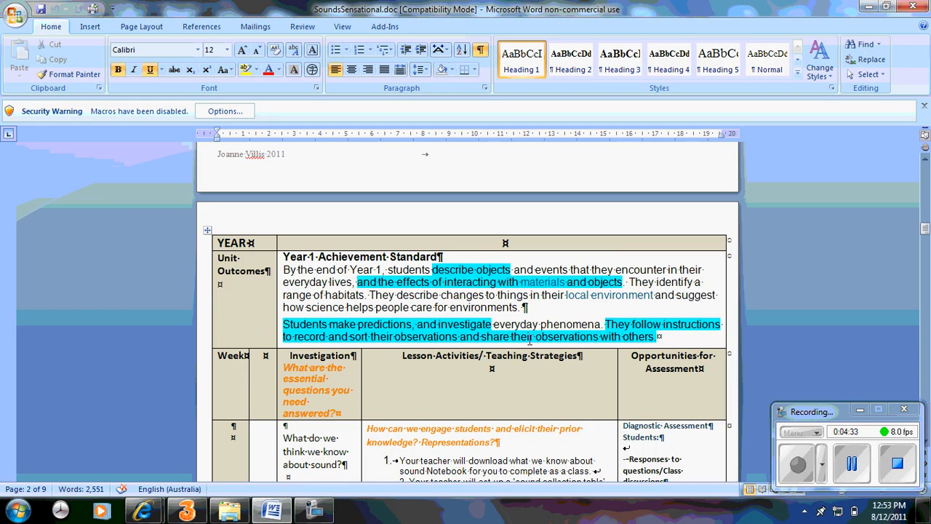
mouse_move(542, 294)
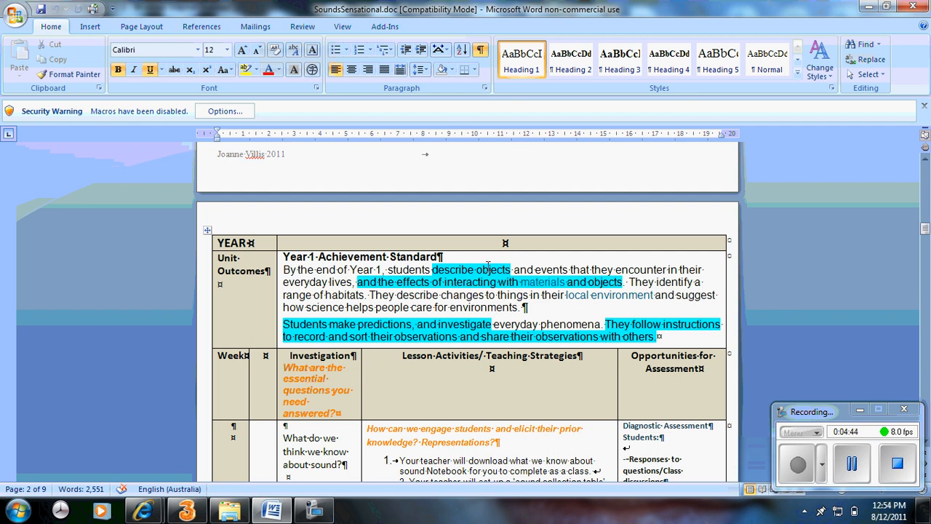
mouse_move(486, 298)
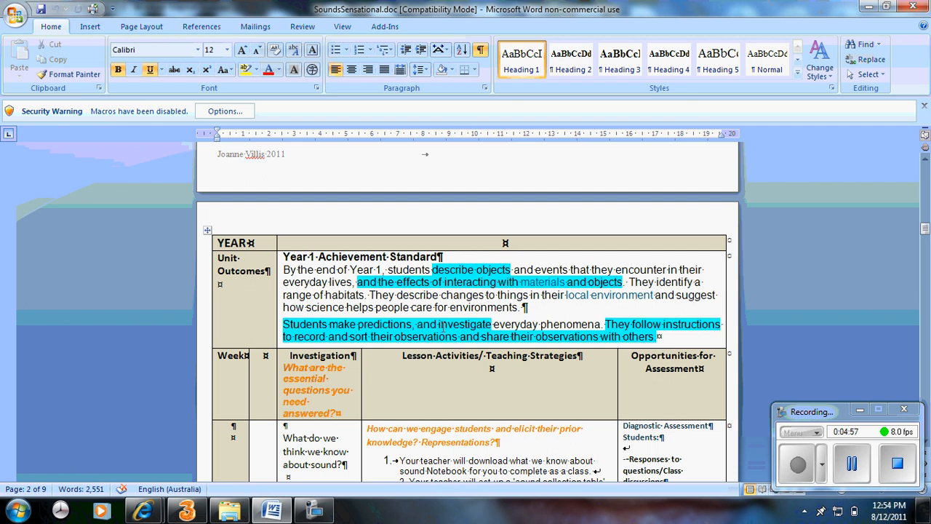
mouse_move(764, 251)
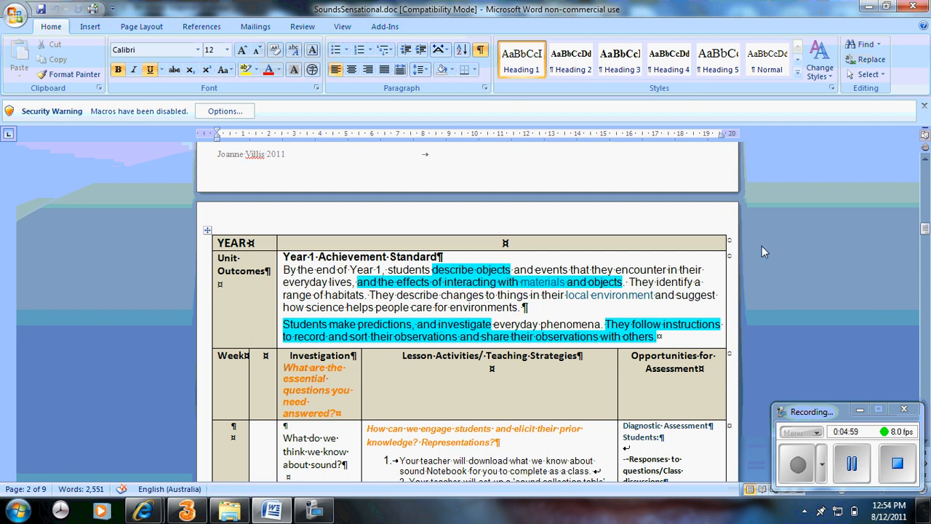
scroll("down", 3)
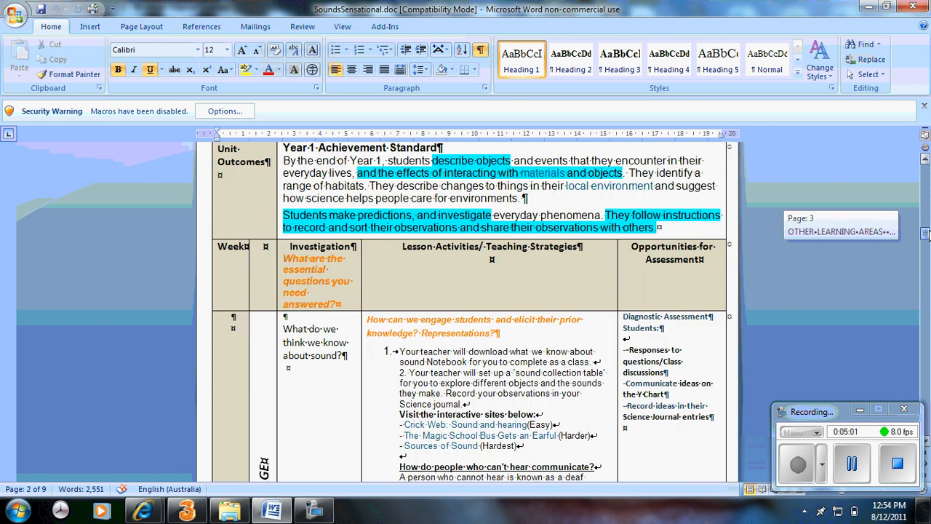
scroll("down", 3)
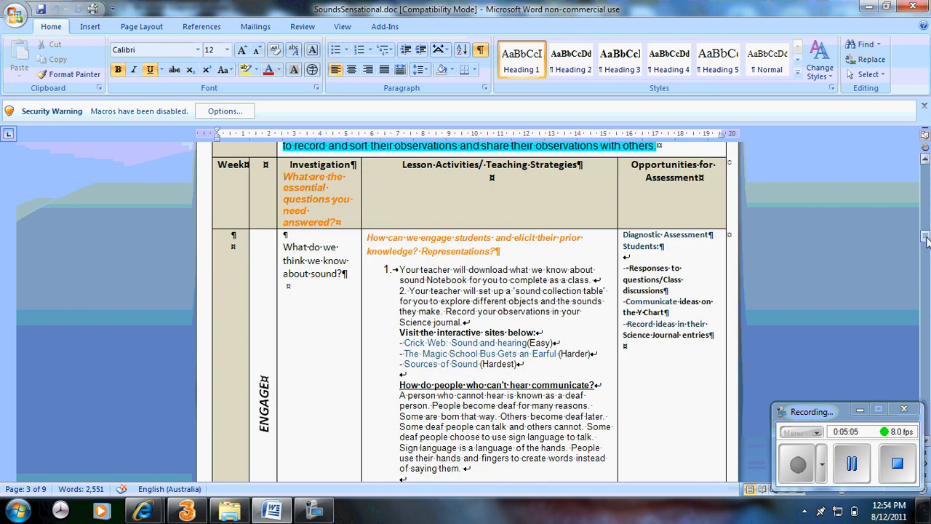
scroll("down", 3)
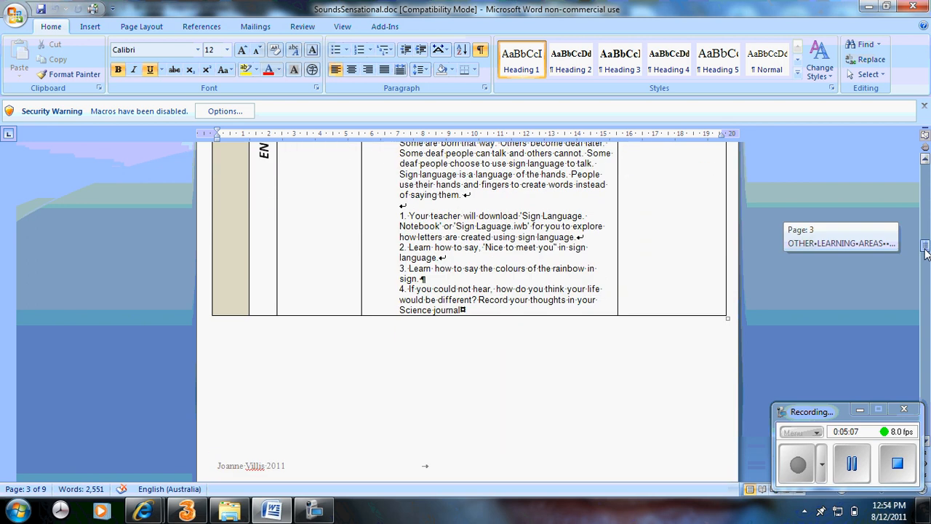
scroll("down", 3)
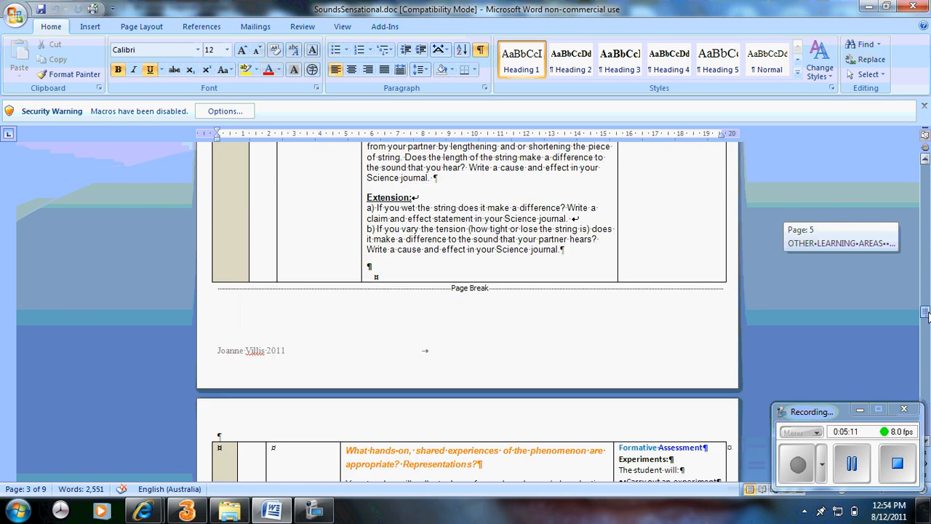
scroll("down", 3)
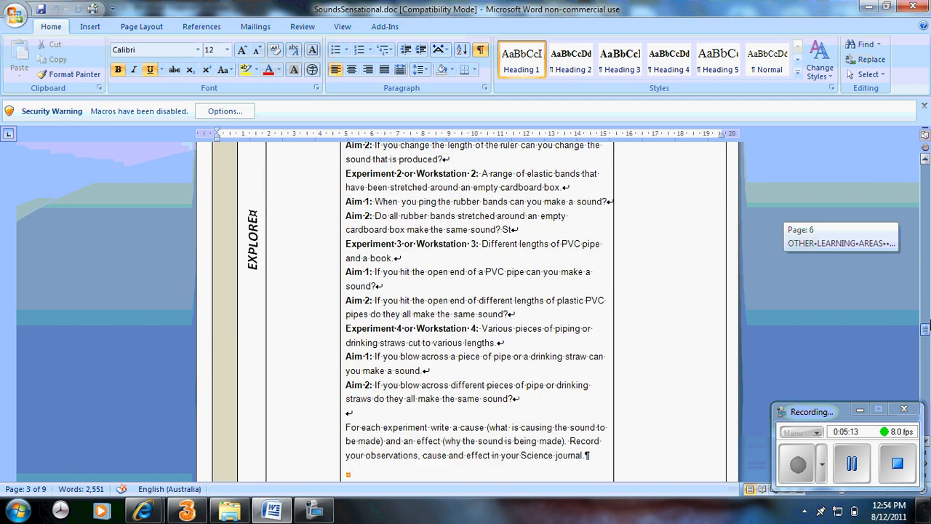
scroll("up", 3)
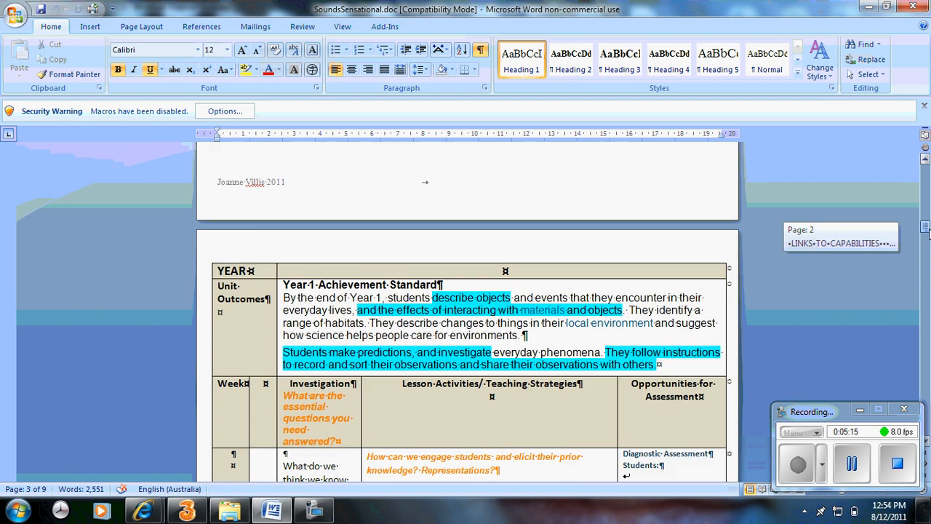
scroll("down", 3)
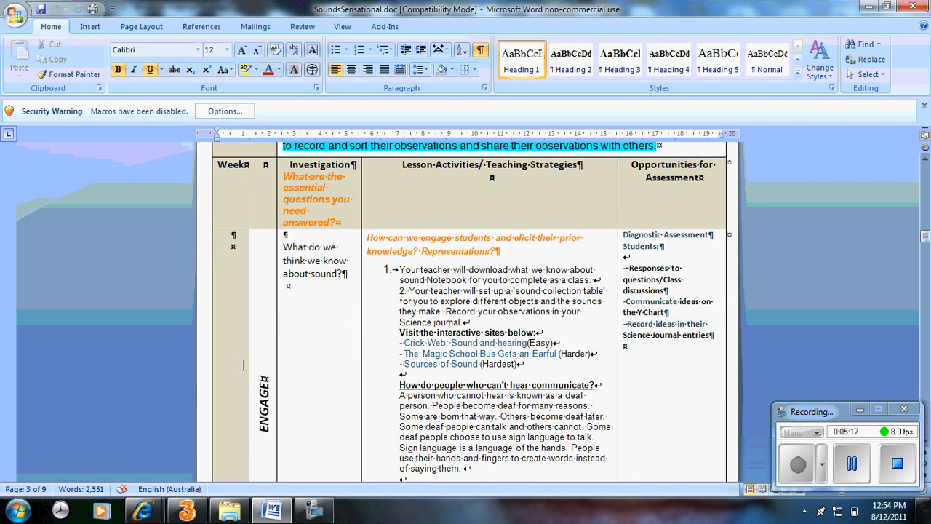
mouse_move(308, 318)
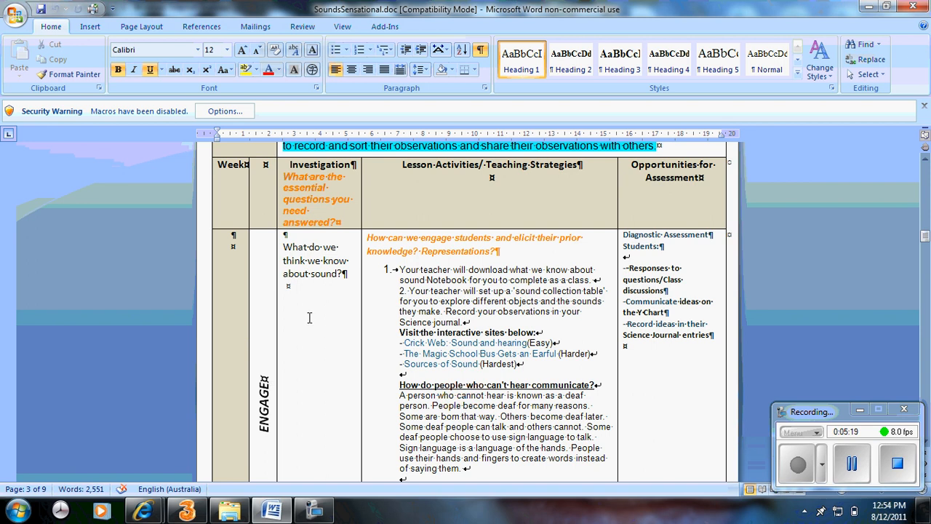
mouse_move(348, 226)
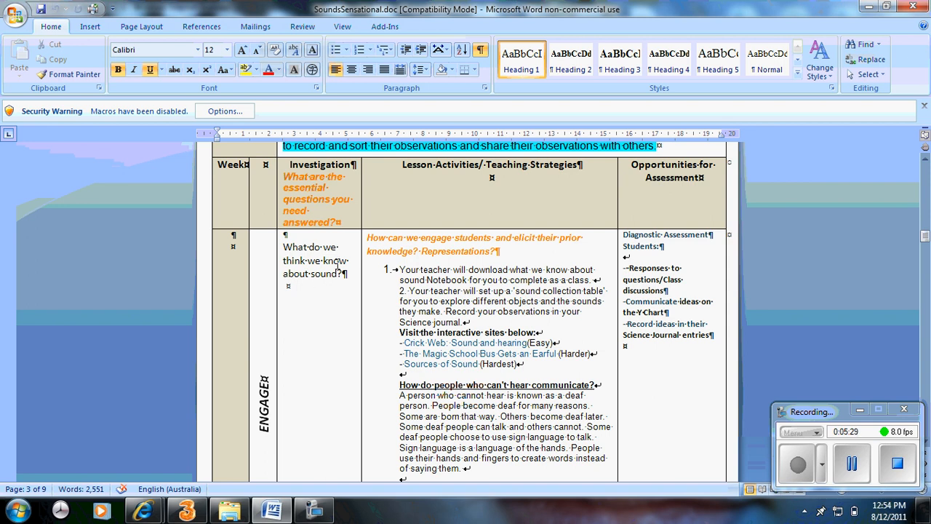
mouse_move(805, 275)
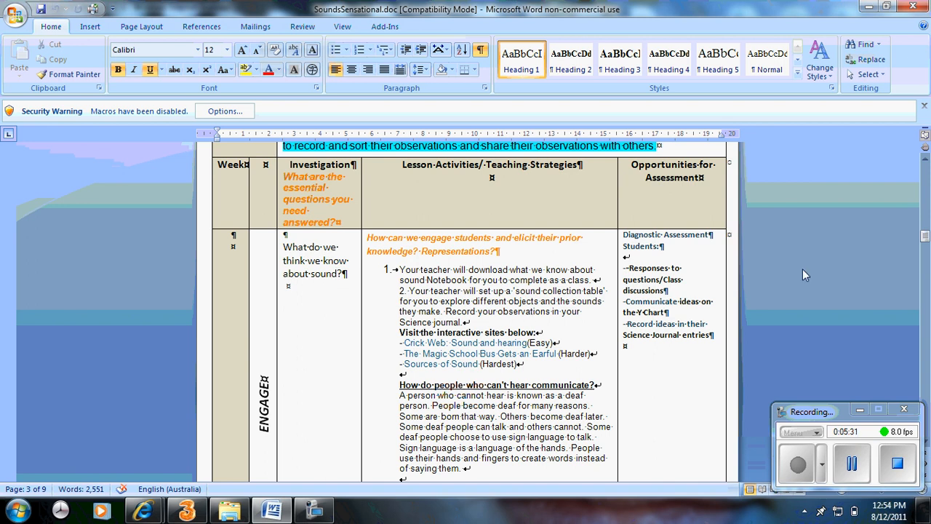
scroll("down", 3)
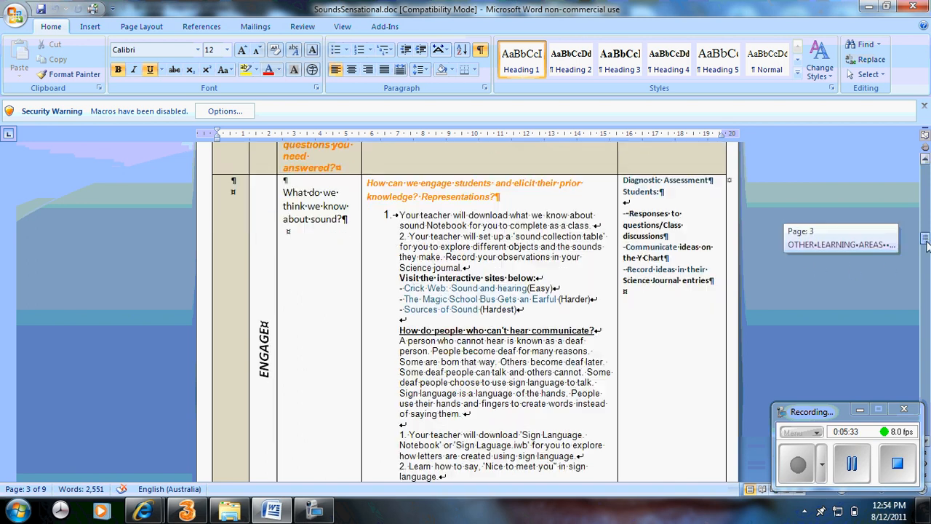
scroll("down", 3)
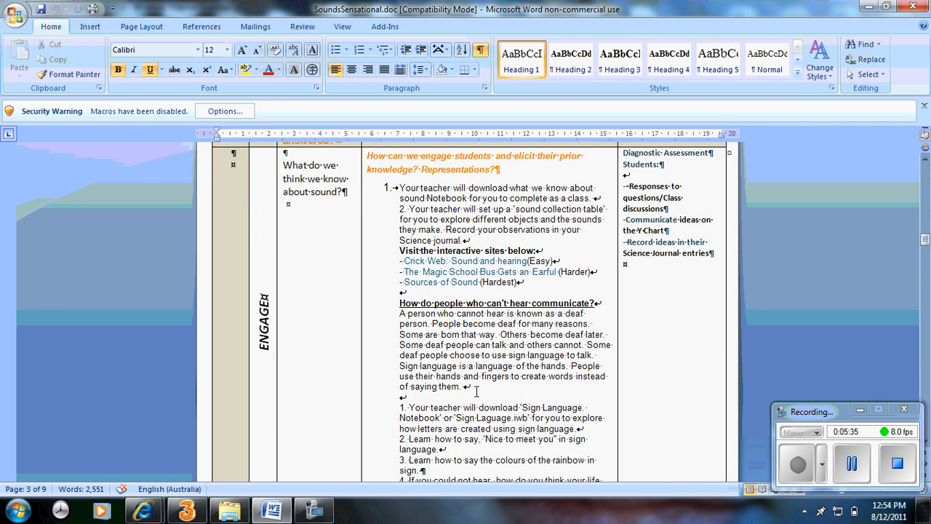
mouse_move(486, 390)
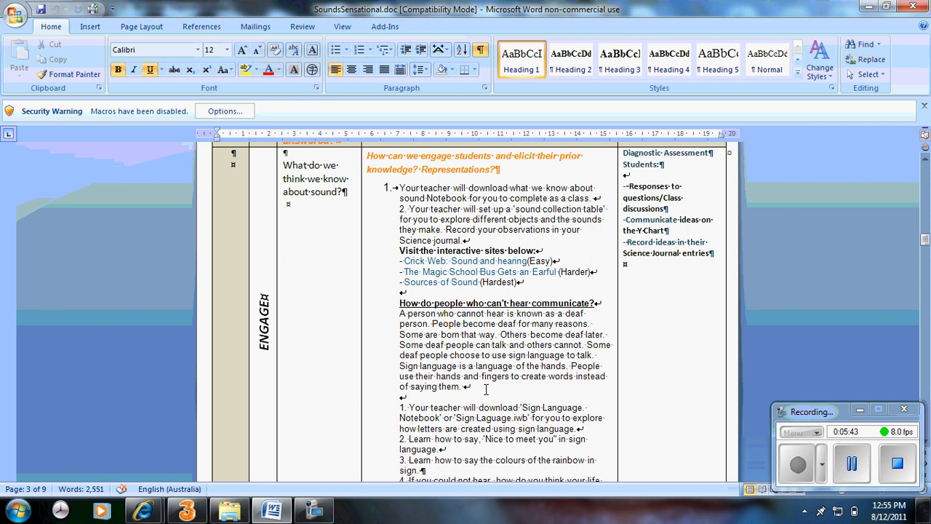
mouse_move(521, 240)
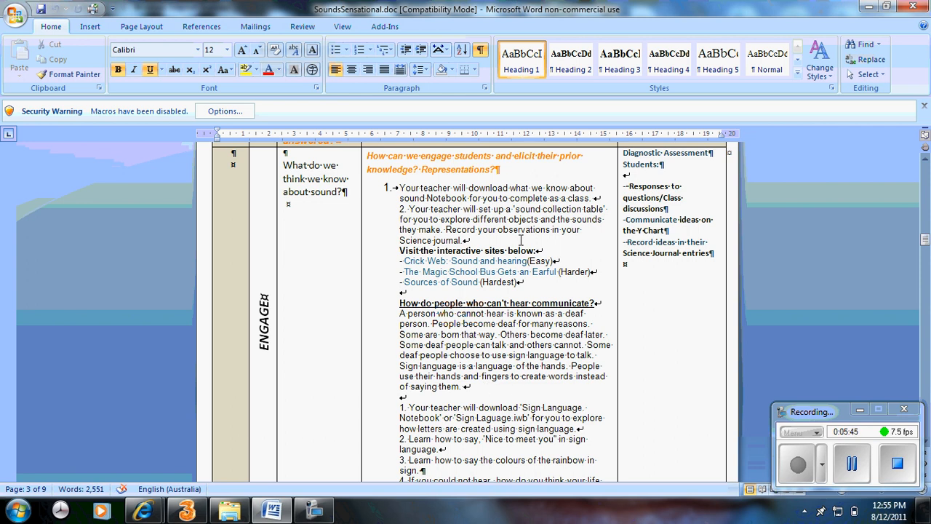
mouse_move(507, 379)
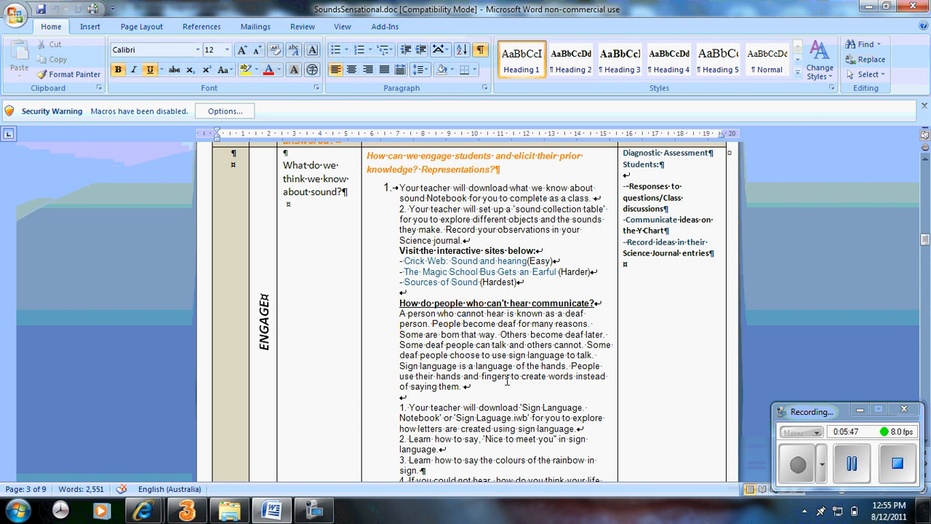
mouse_move(712, 258)
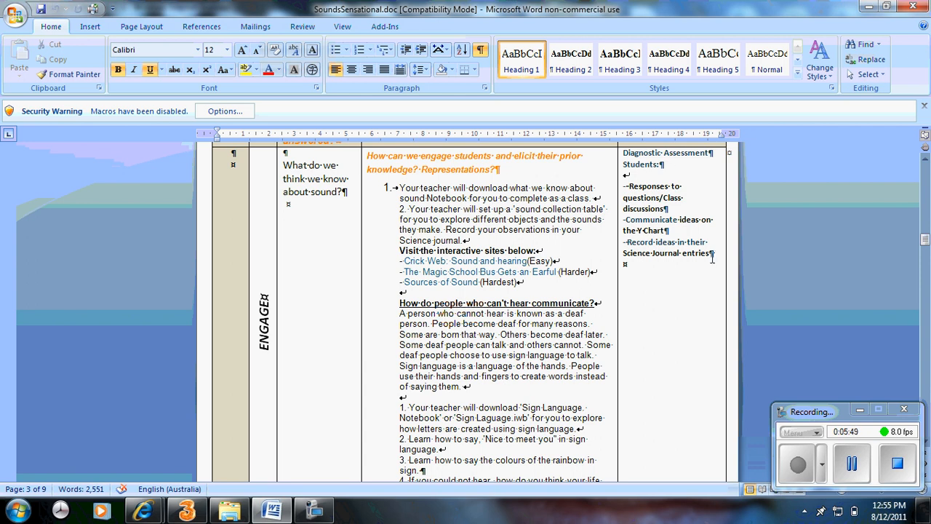
scroll("down", 3)
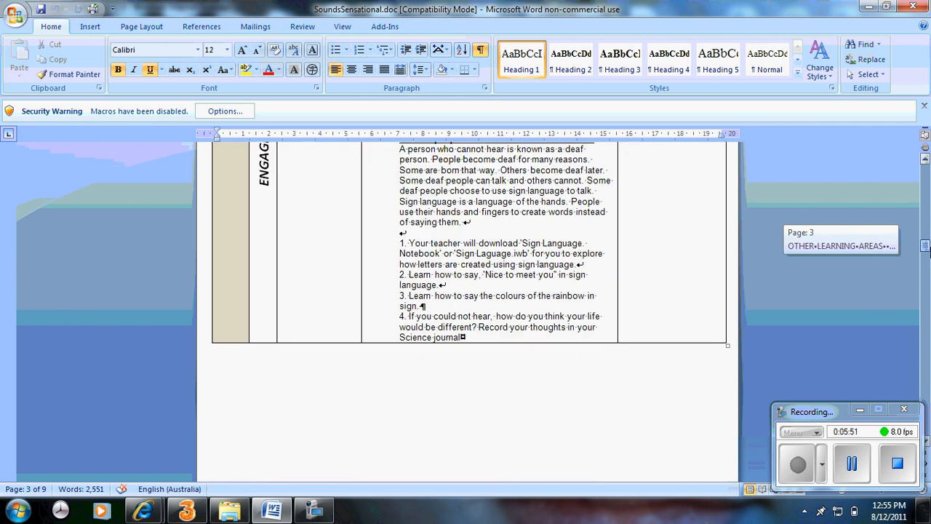
scroll("down", 3)
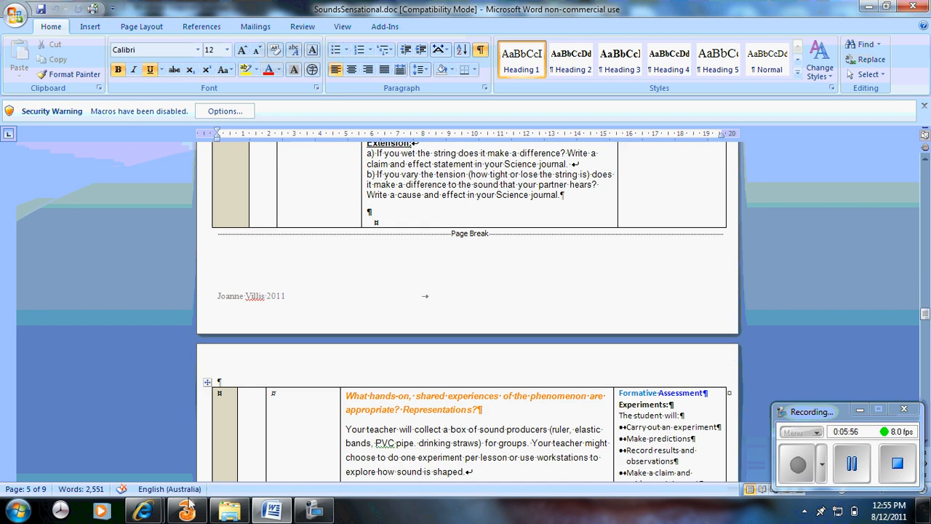
Step: Switch to the SoundsSensational wiki in Internet Explorer and scroll to its Engage and Explore links
left_click(142, 509)
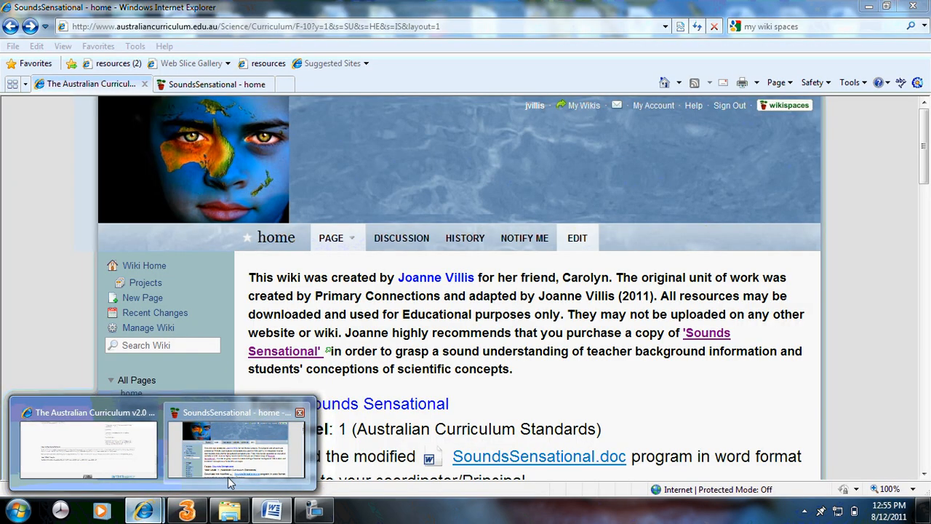
left_click(237, 447)
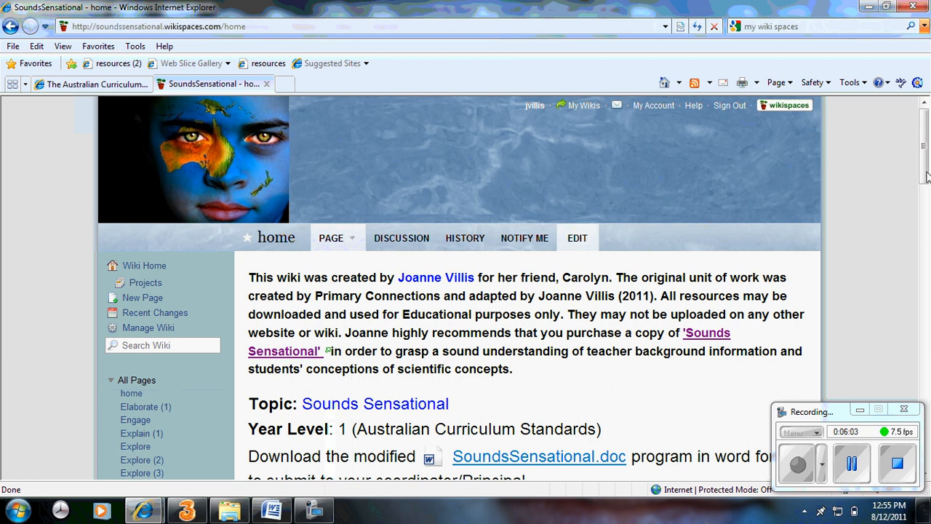
scroll("down", 3)
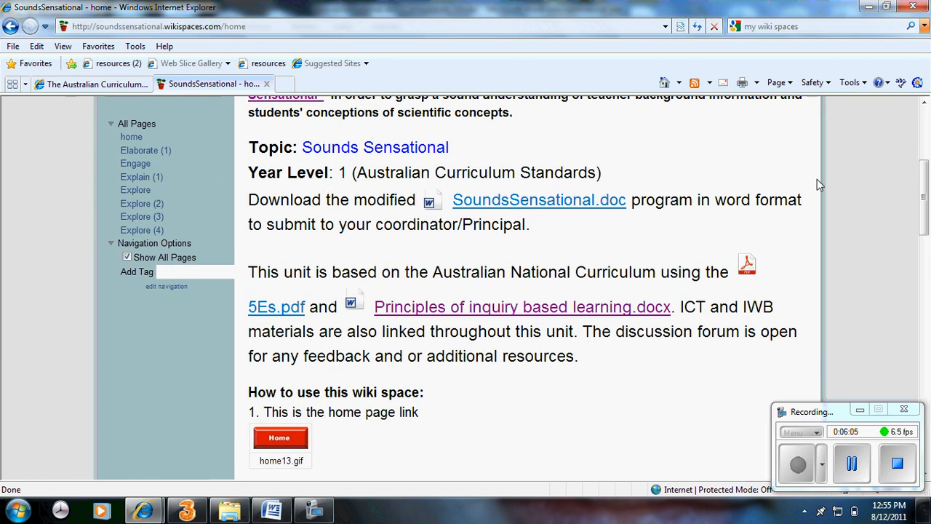
mouse_move(550, 213)
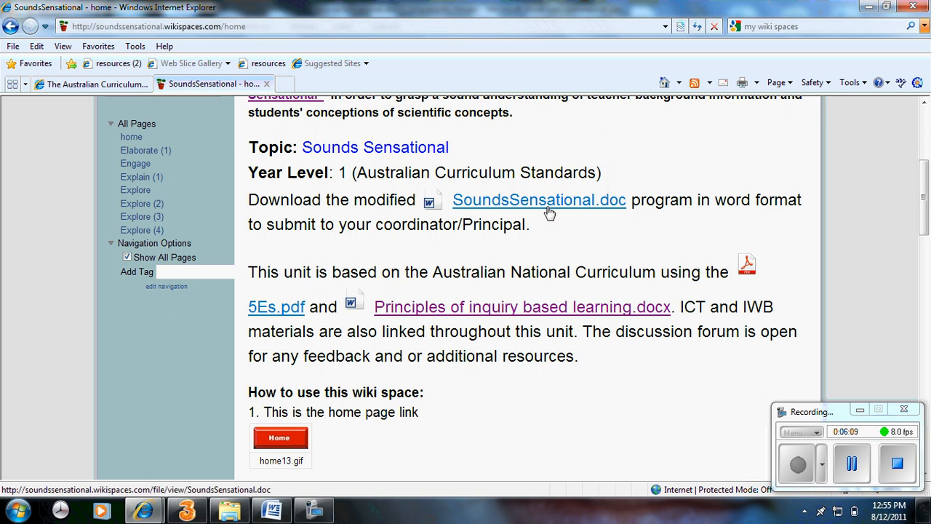
mouse_move(298, 316)
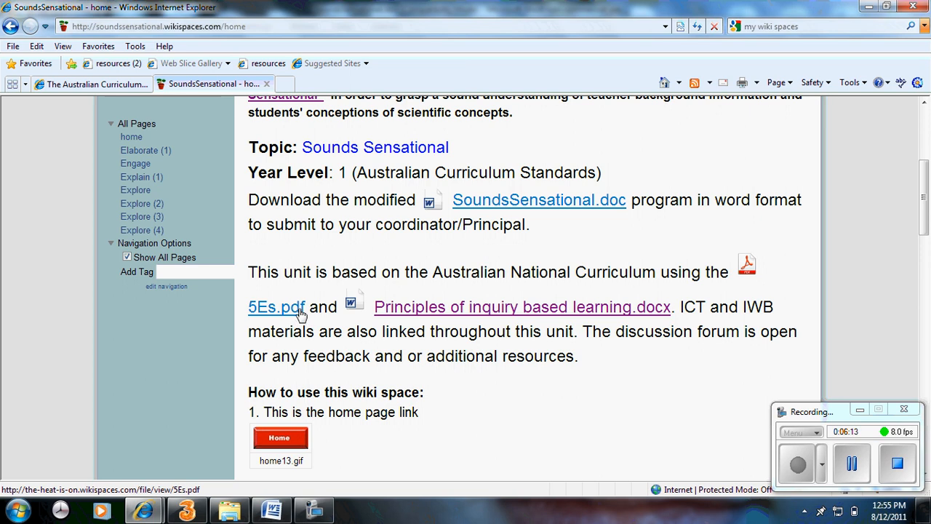
mouse_move(425, 306)
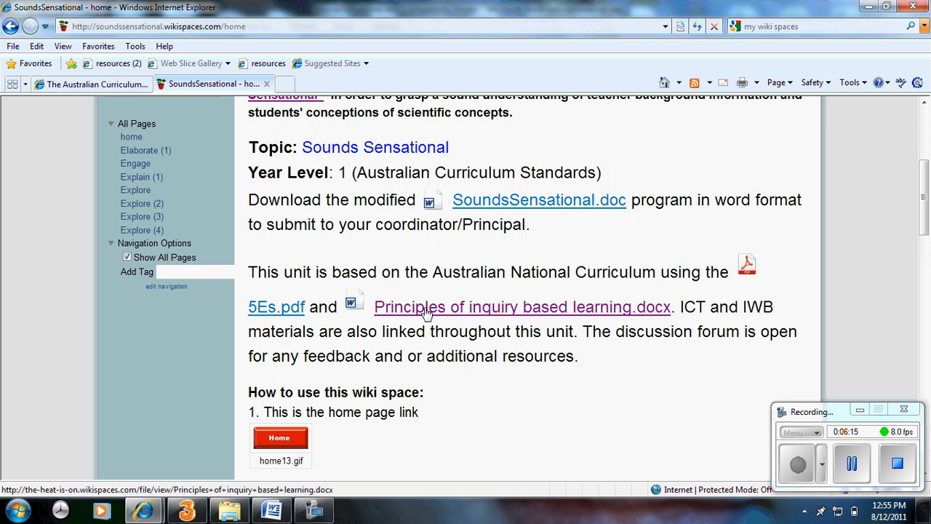
mouse_move(489, 292)
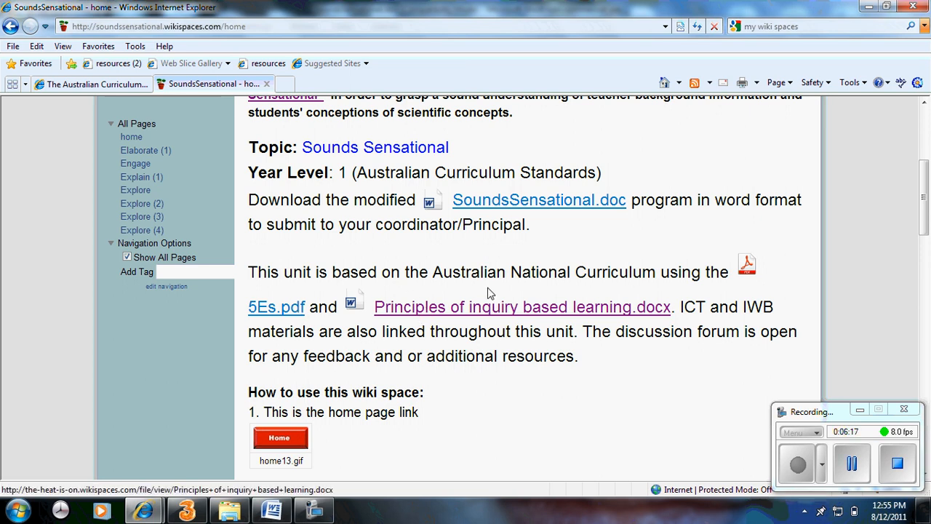
scroll("down", 3)
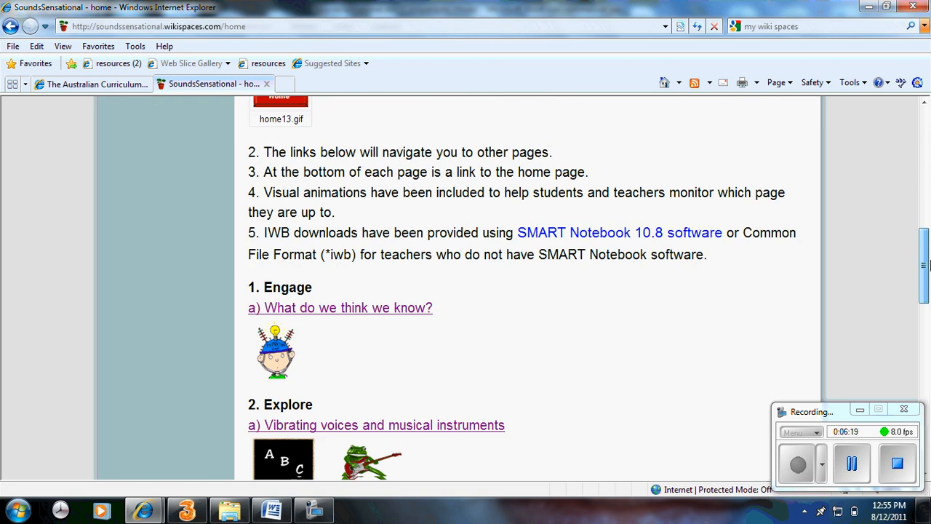
scroll("down", 3)
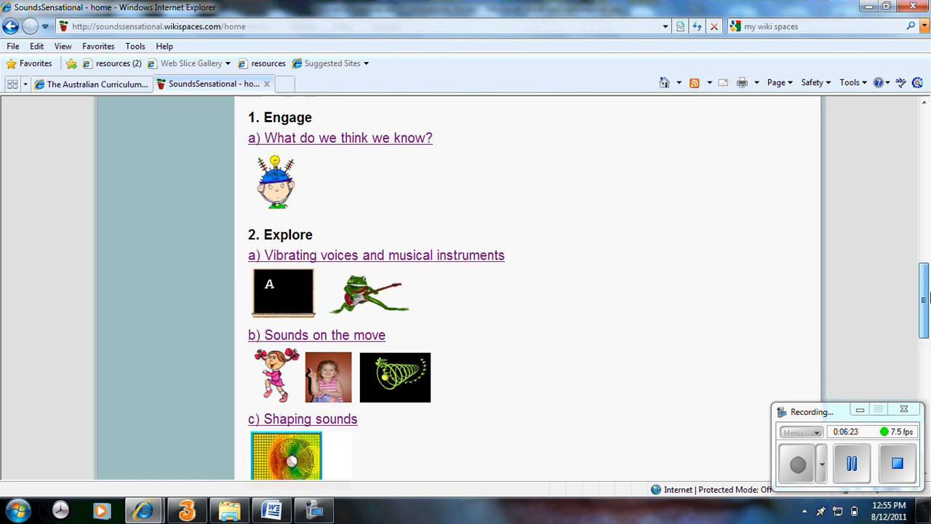
scroll("down", 3)
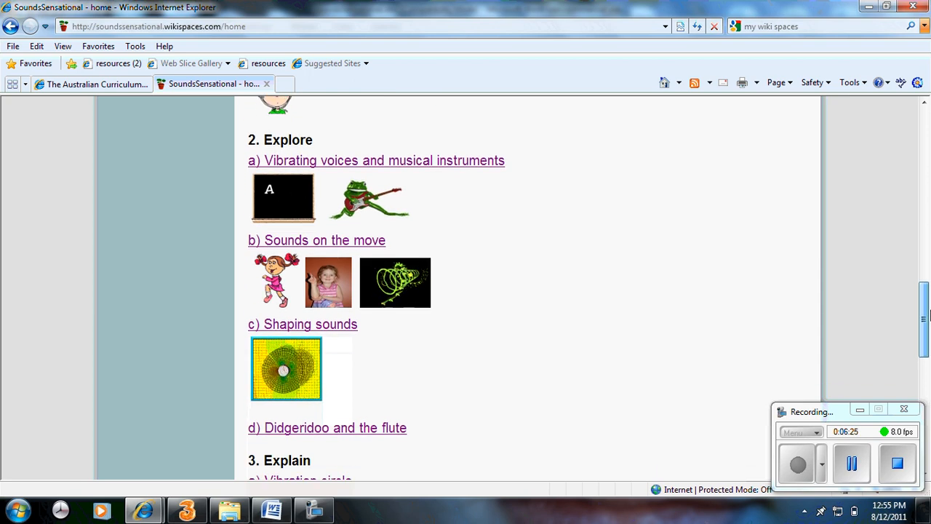
scroll("up", 3)
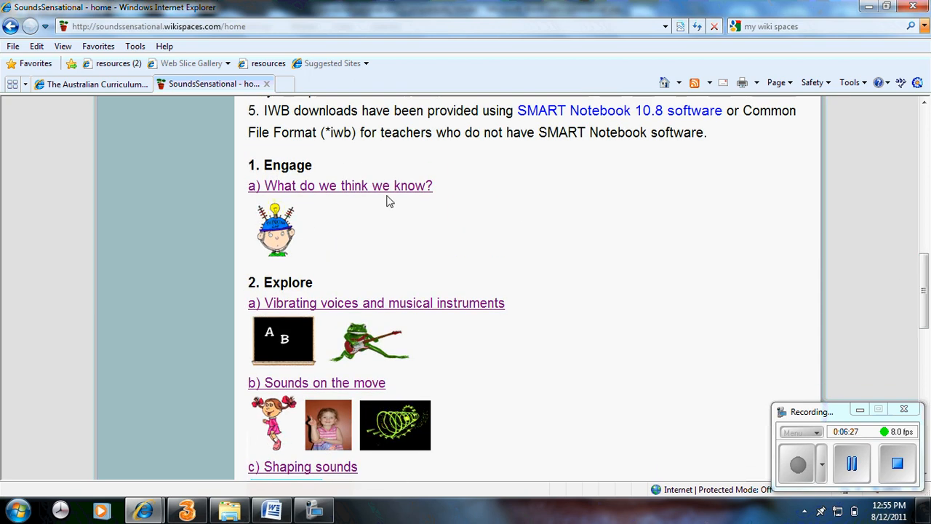
mouse_move(373, 190)
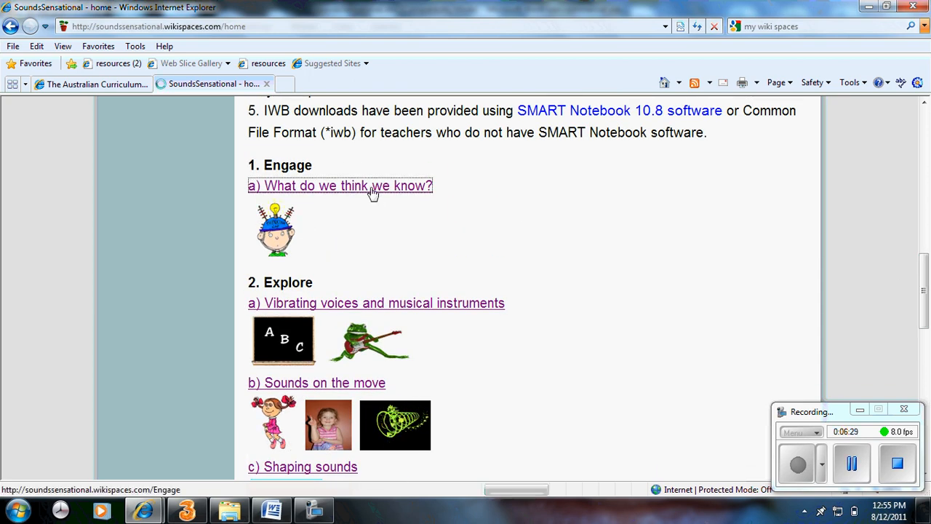
left_click(340, 185)
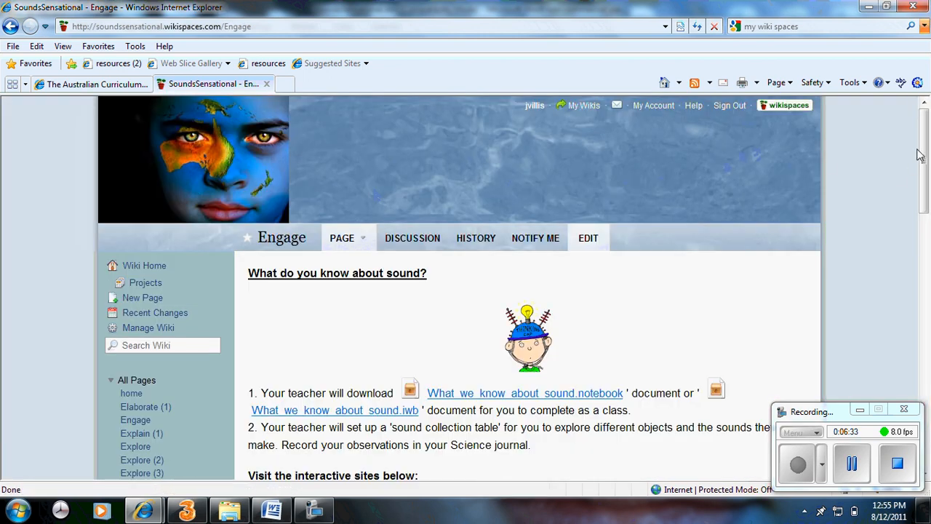
scroll("down", 3)
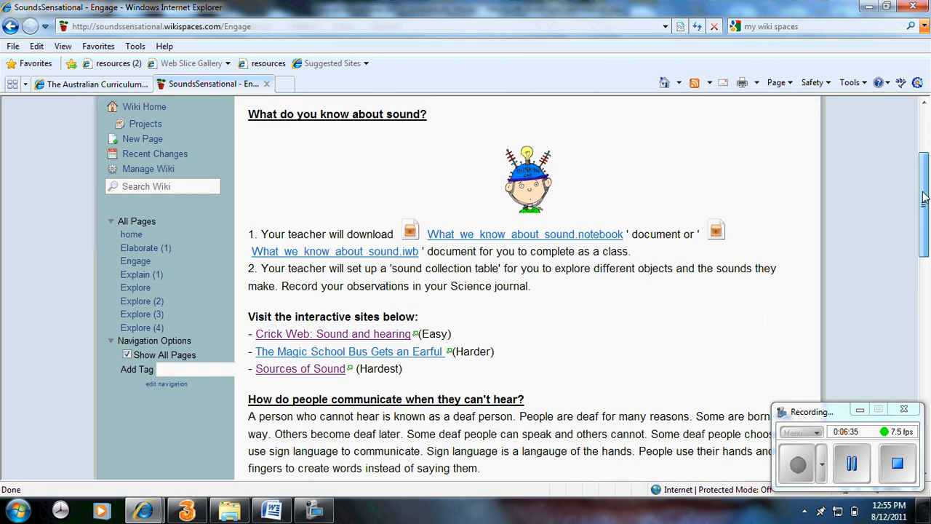
scroll("down", 3)
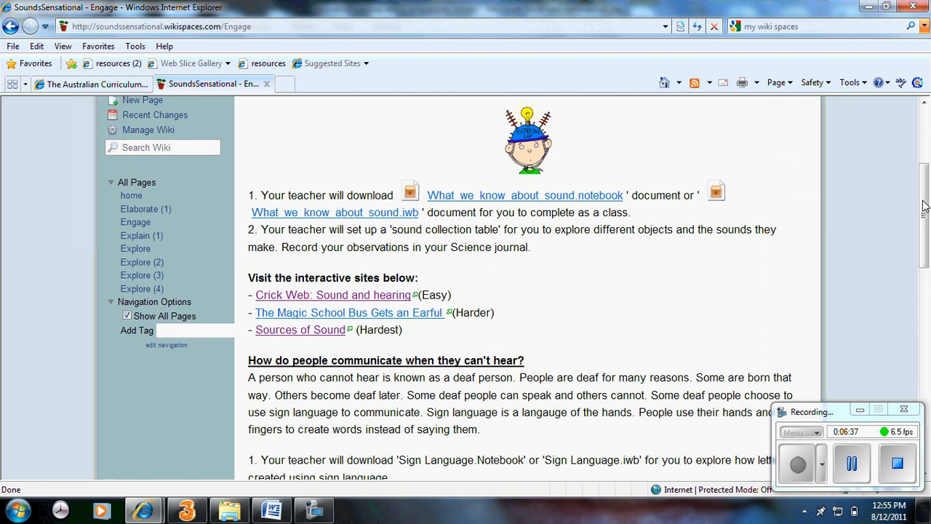
mouse_move(526, 195)
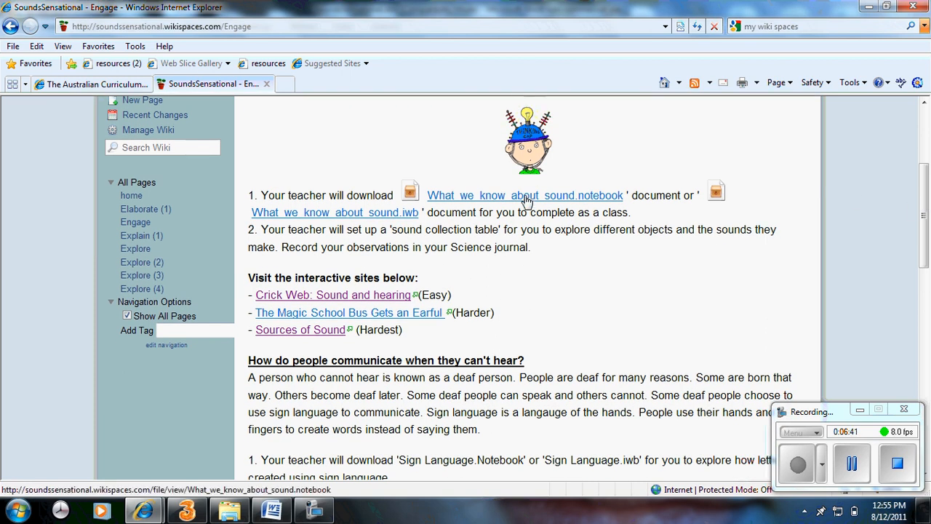
mouse_move(509, 293)
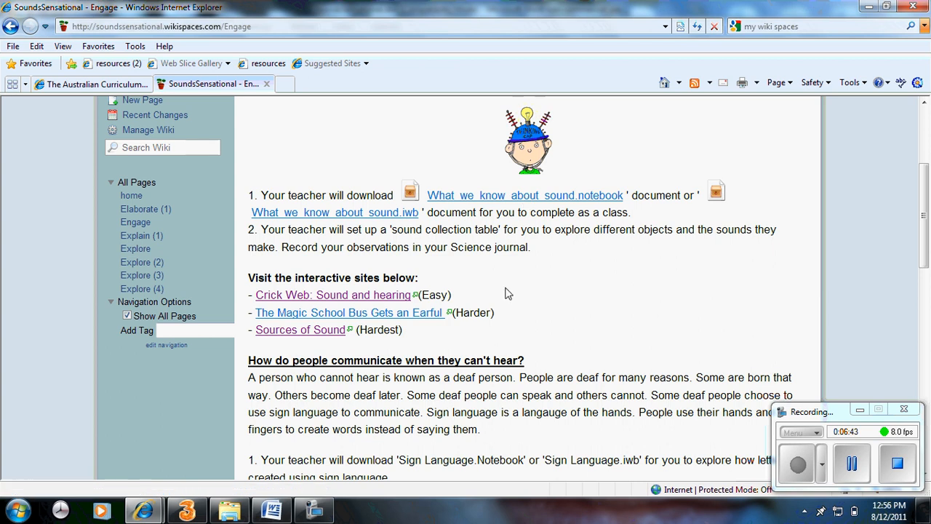
mouse_move(384, 298)
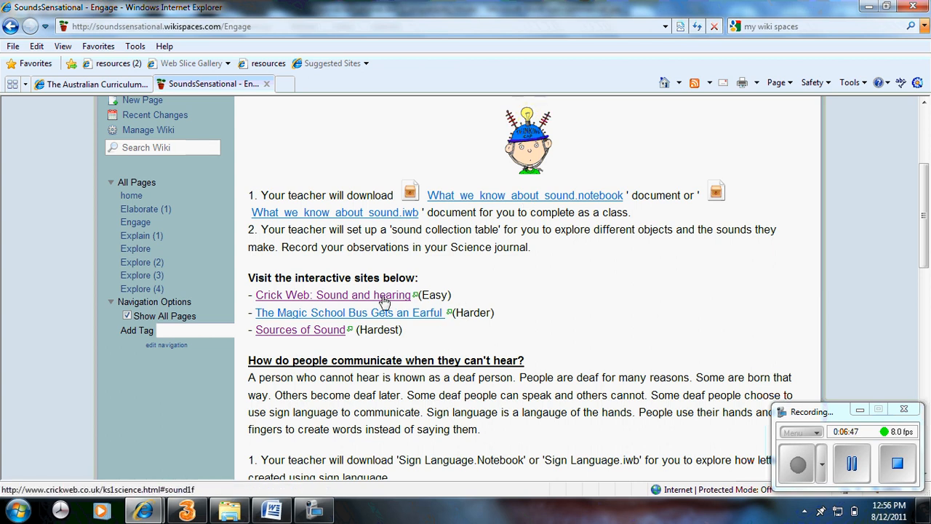
mouse_move(451, 352)
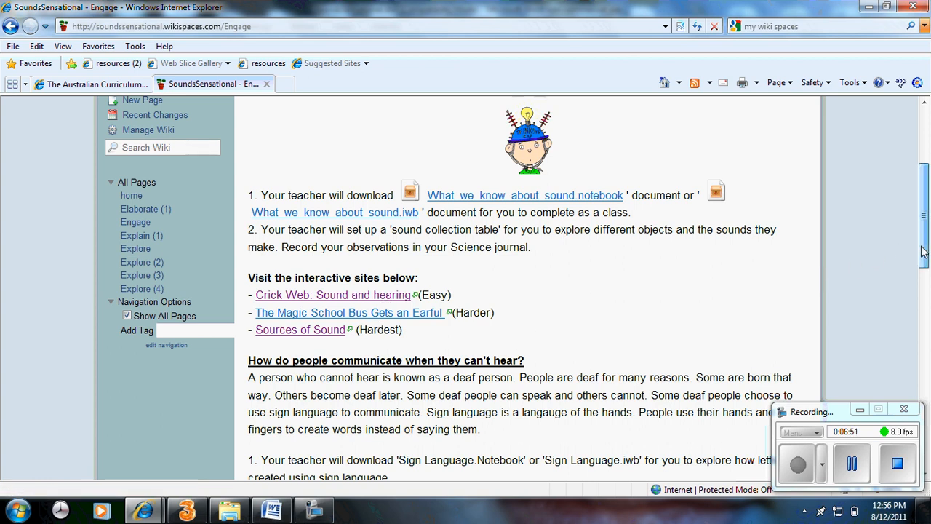
scroll("down", 3)
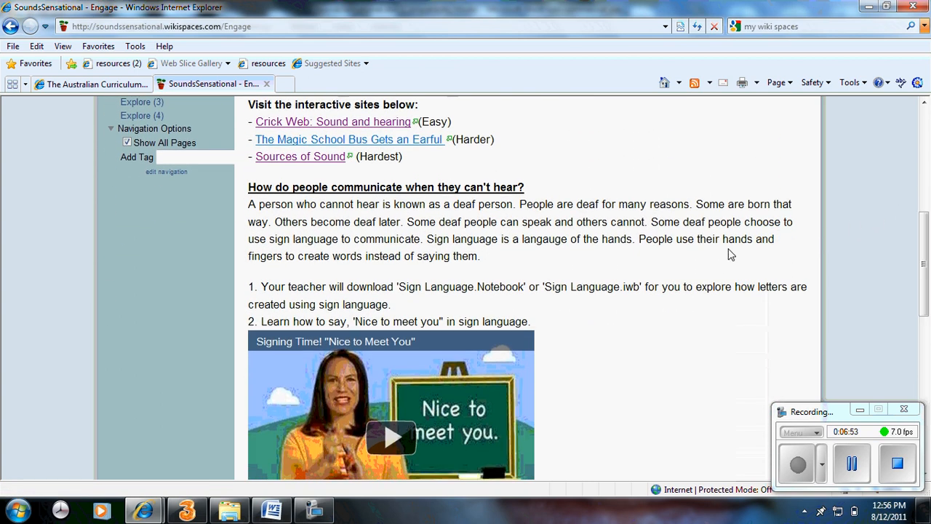
scroll("down", 3)
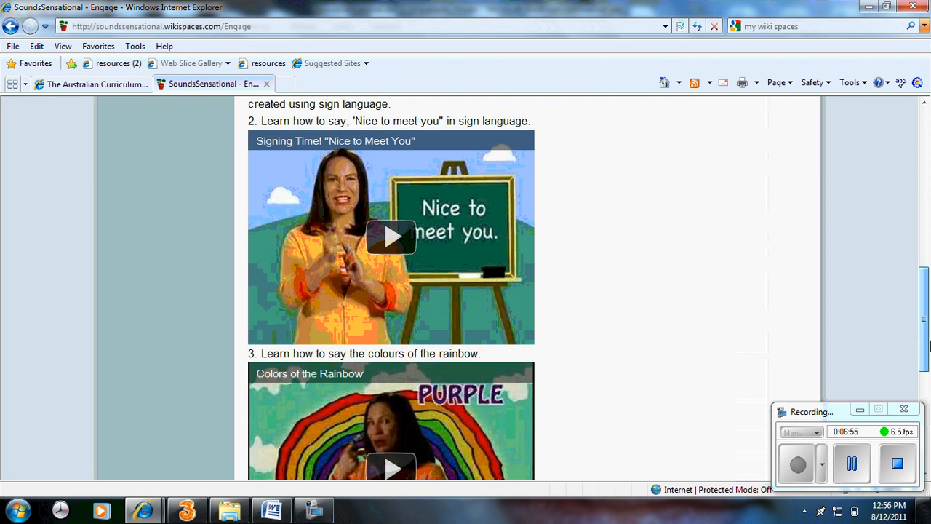
scroll("down", 3)
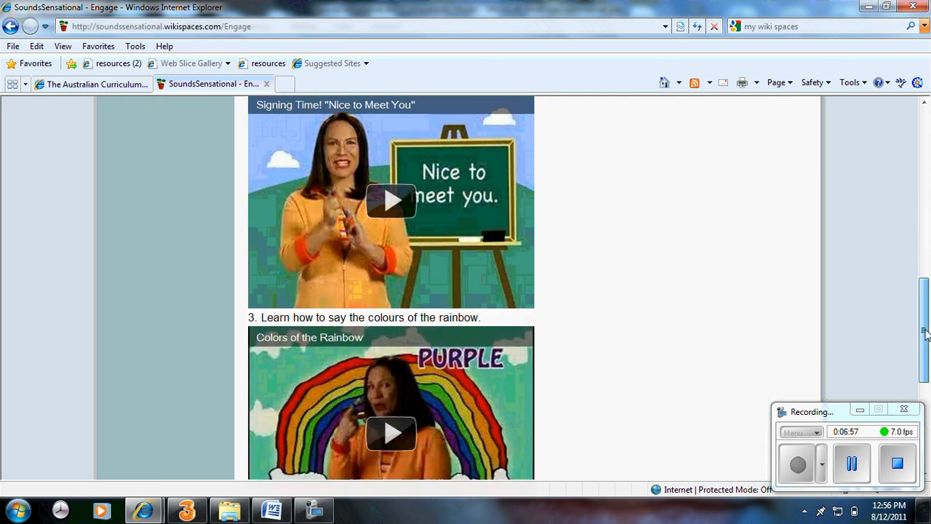
scroll("down", 3)
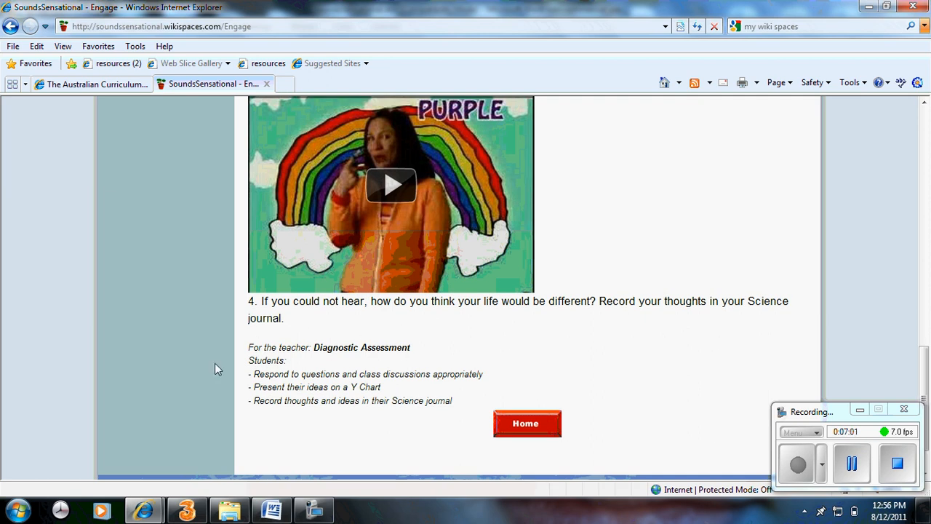
mouse_move(526, 423)
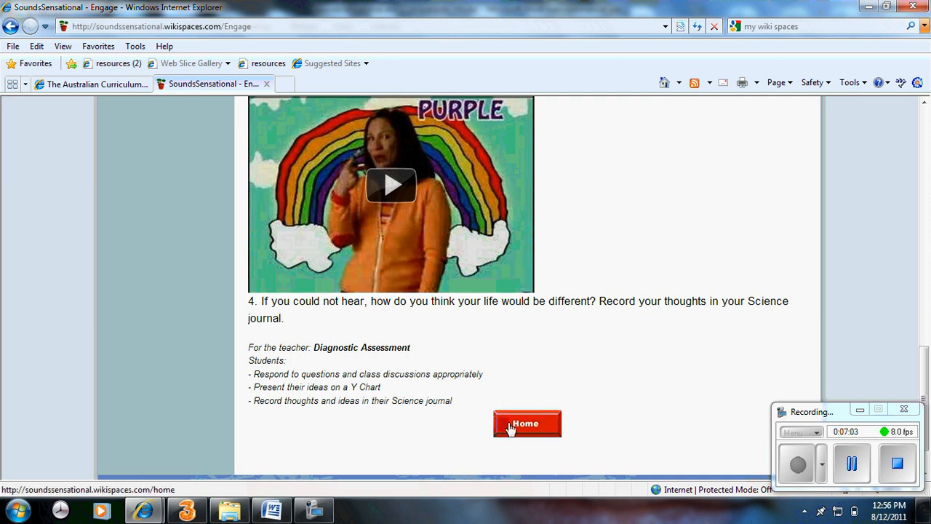
mouse_move(526, 424)
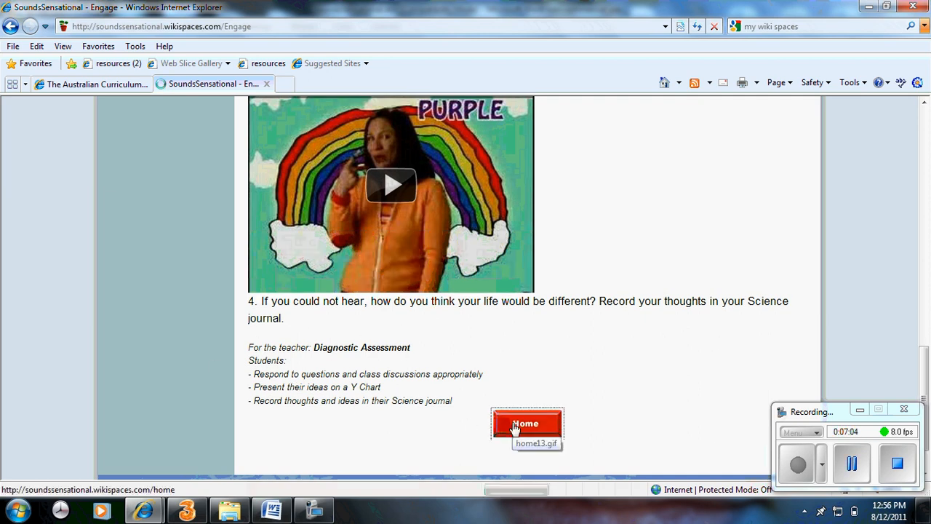
left_click(526, 423)
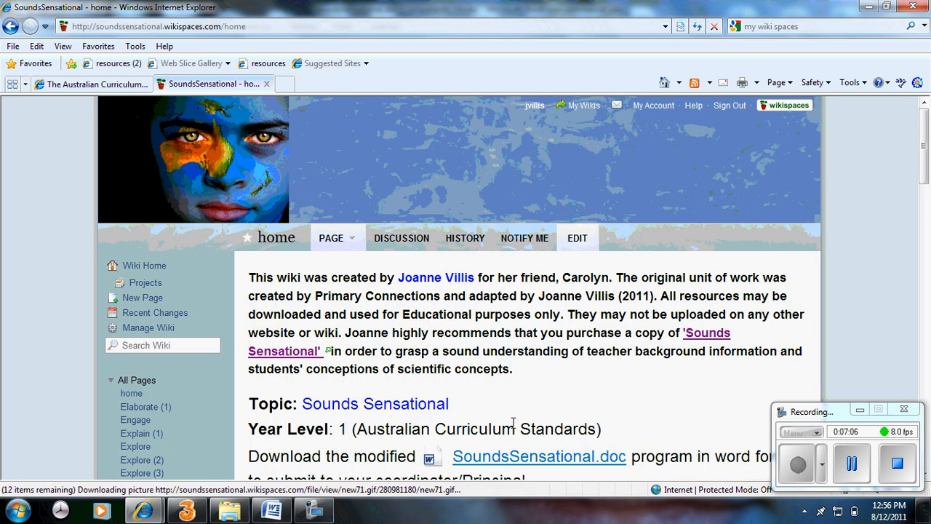